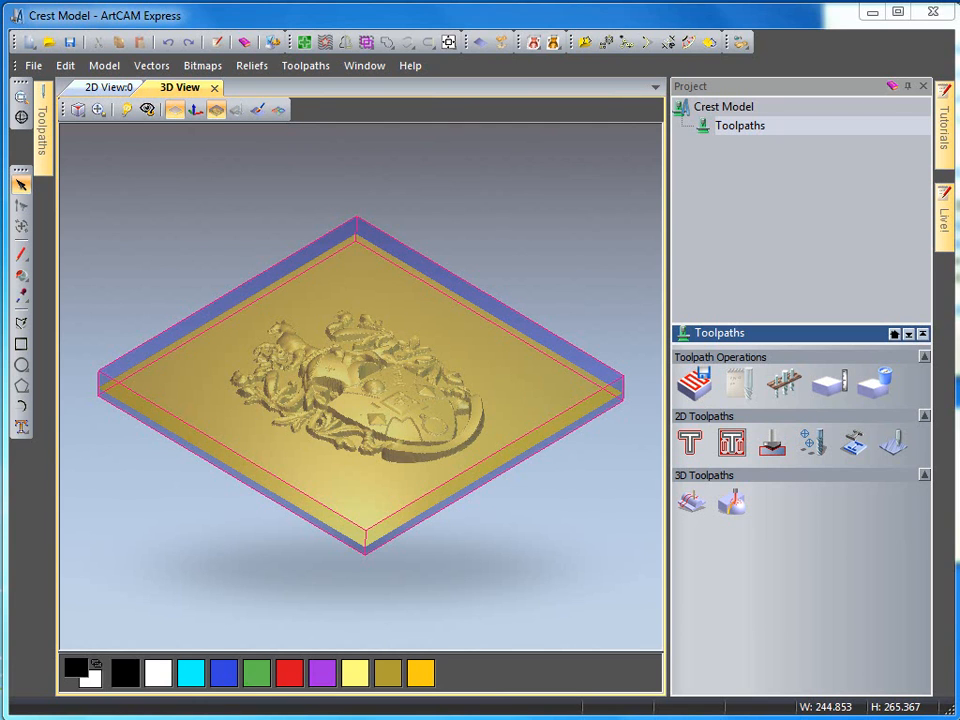
mouse_move(445, 452)
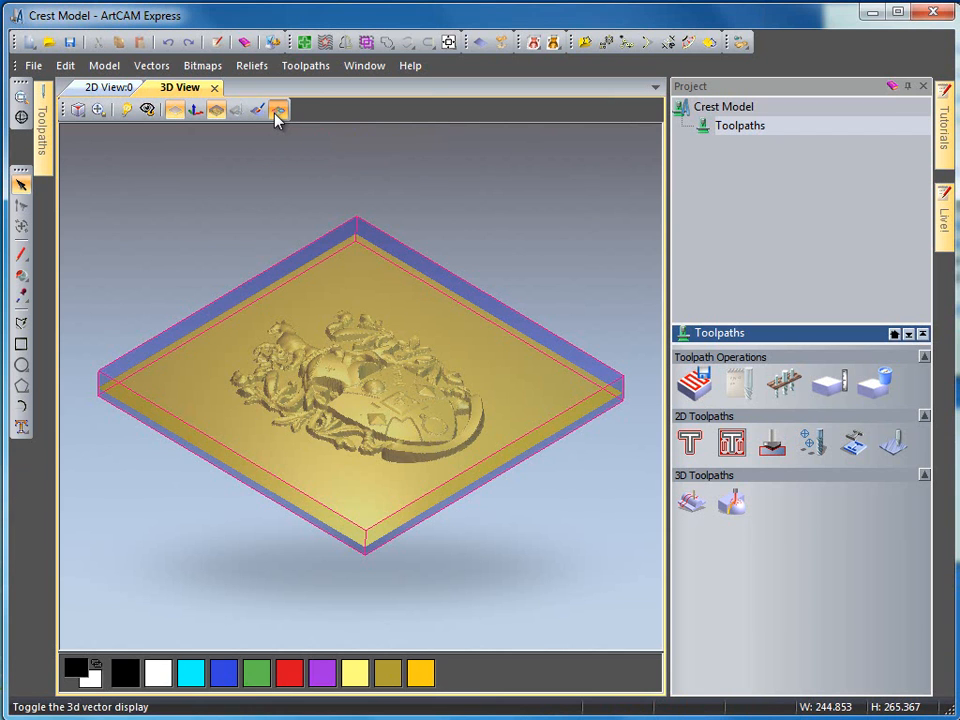
Turn on the 3D vector display to show the crest outline and border over the relief.
click(278, 110)
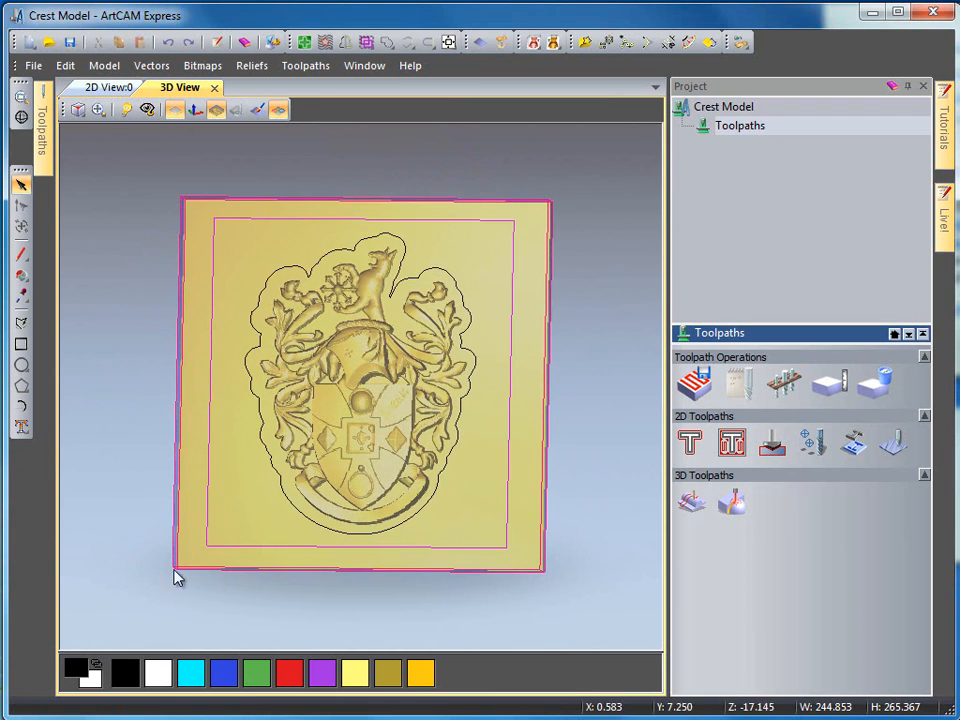
mouse_move(495, 205)
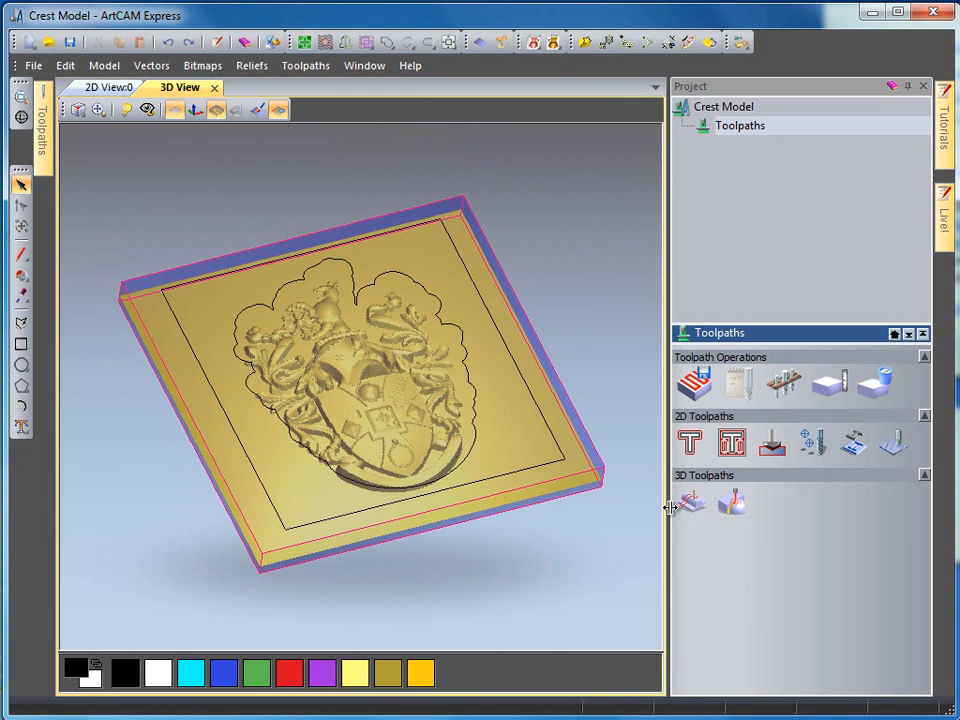
mouse_move(693, 502)
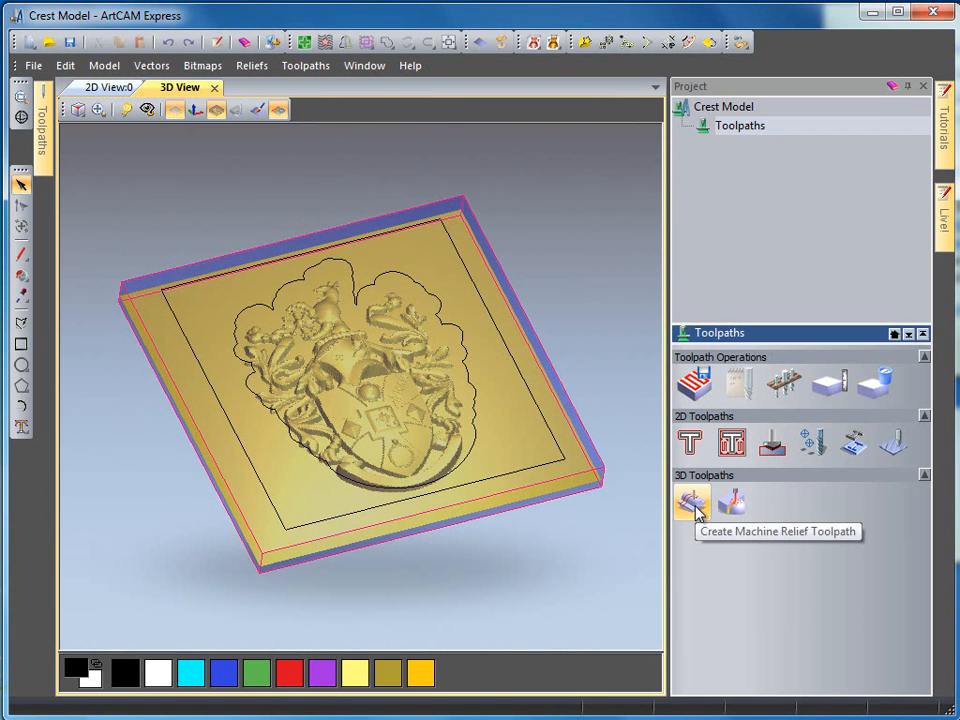
Create a Machine Relief toolpath machining inside the selected border vector.
click(692, 500)
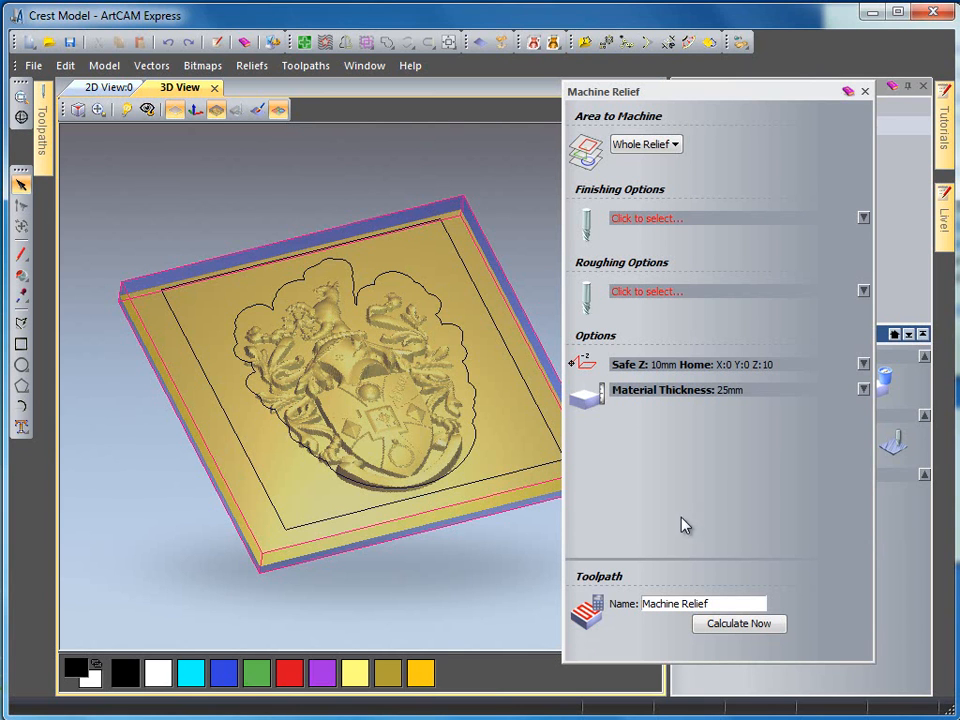
mouse_move(553, 119)
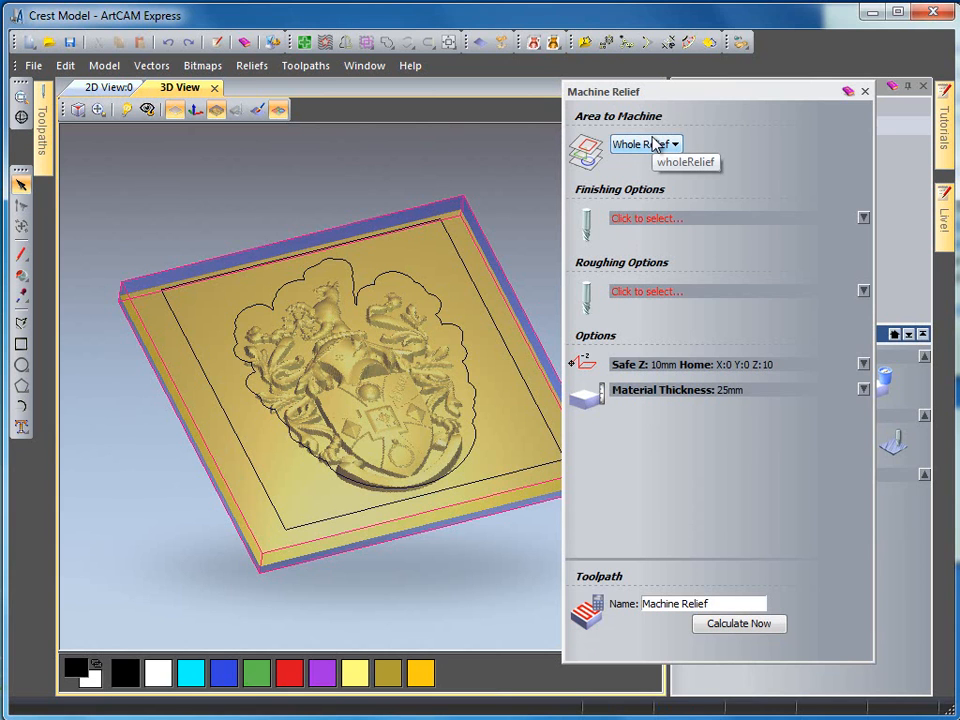
mouse_move(658, 152)
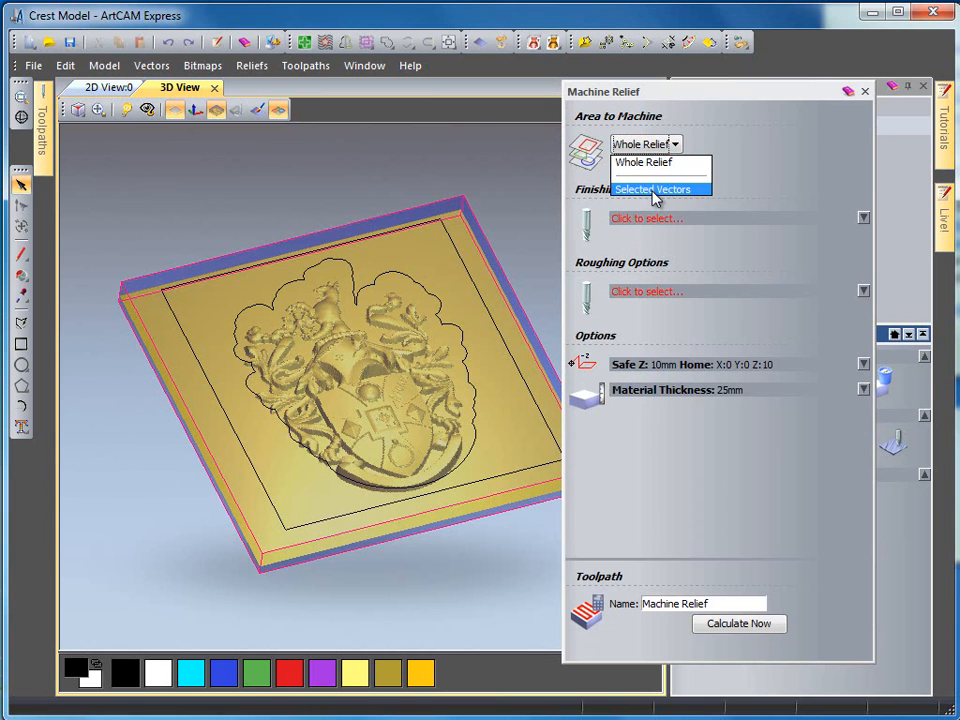
click(651, 189)
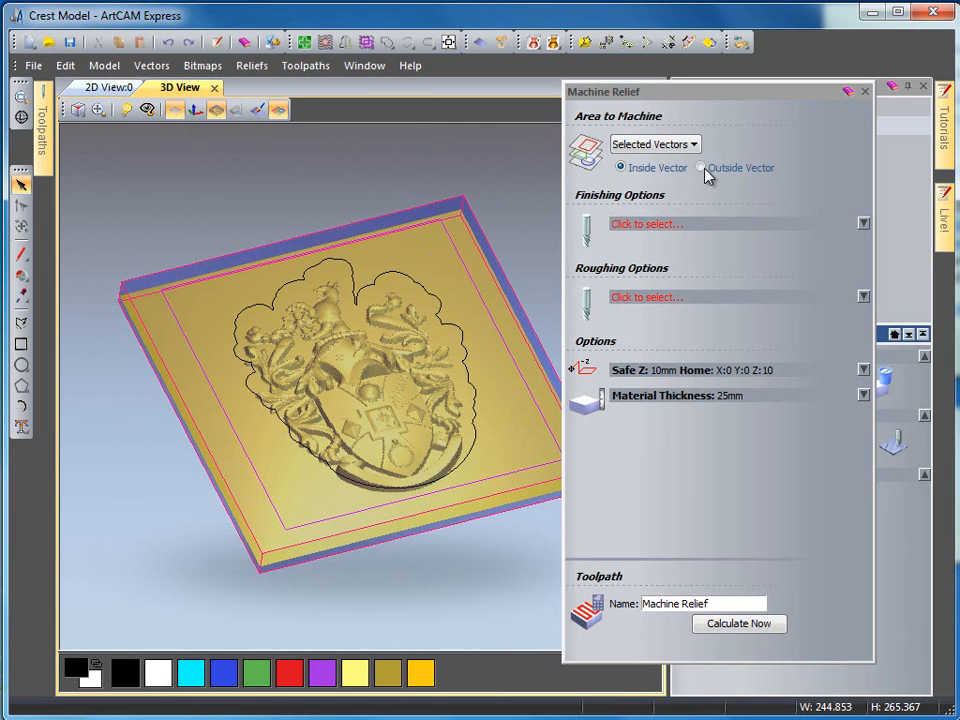
mouse_move(707, 177)
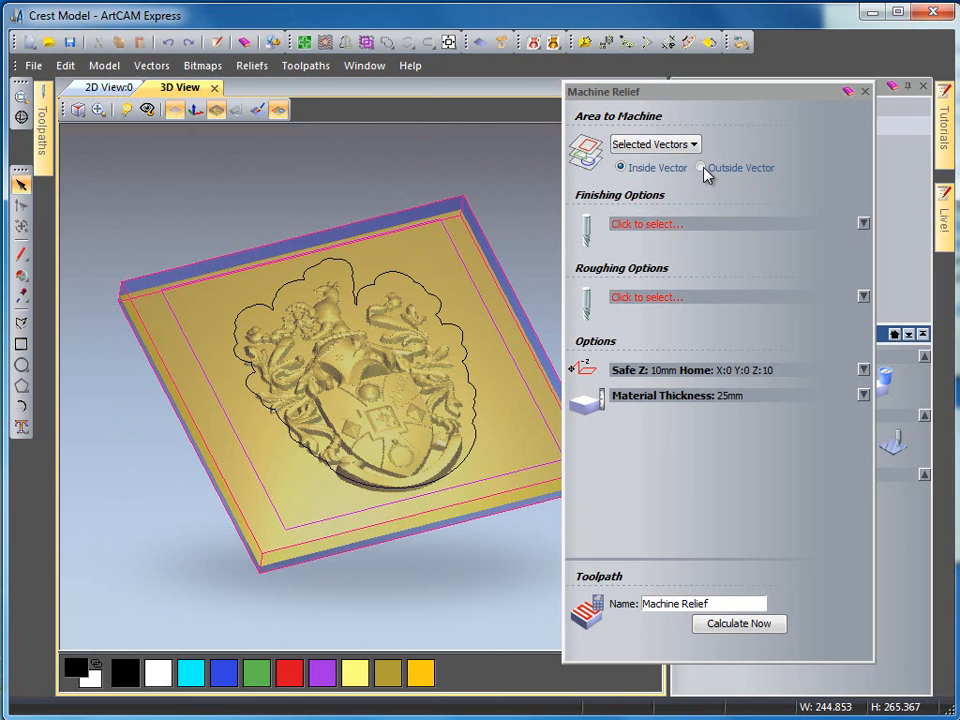
mouse_move(638, 222)
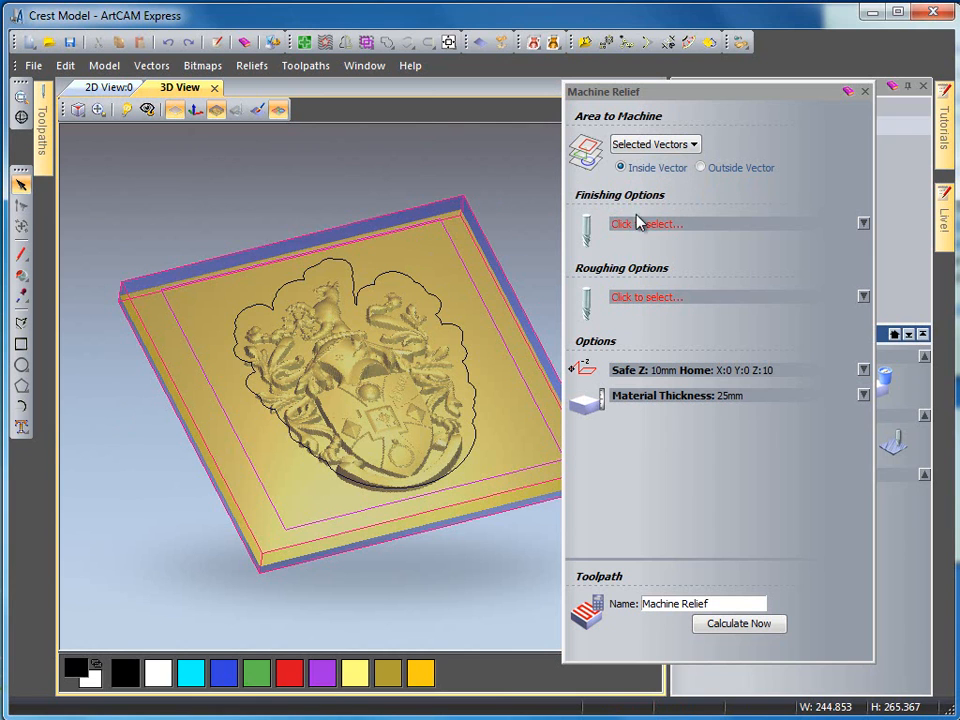
mouse_move(640, 230)
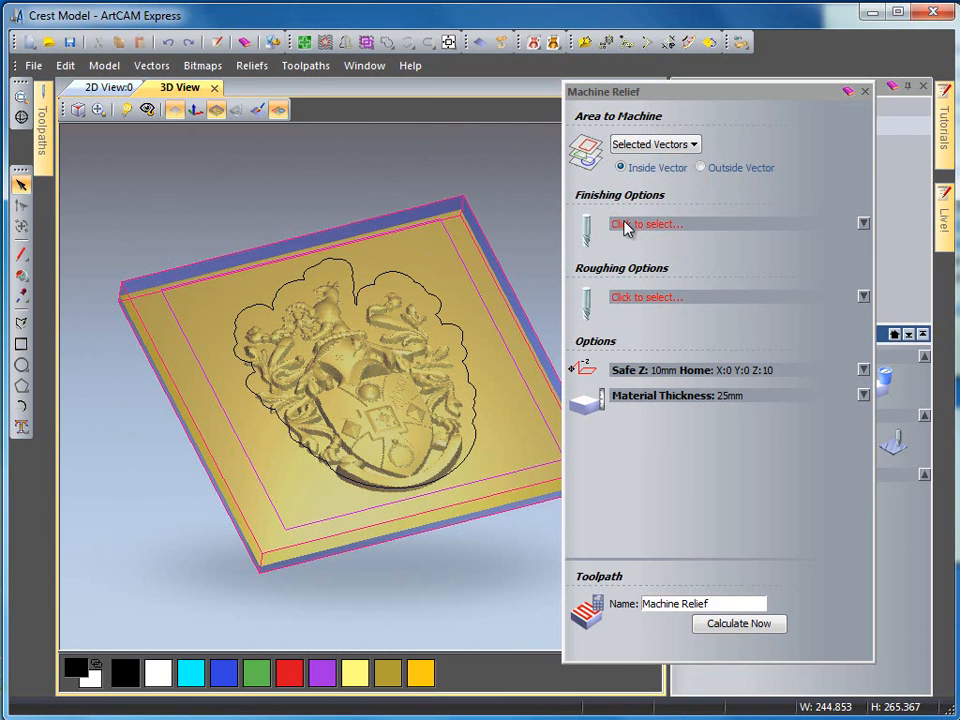
Choose Ball Nose 3 mm from the Tool Database as the finishing tool.
click(646, 223)
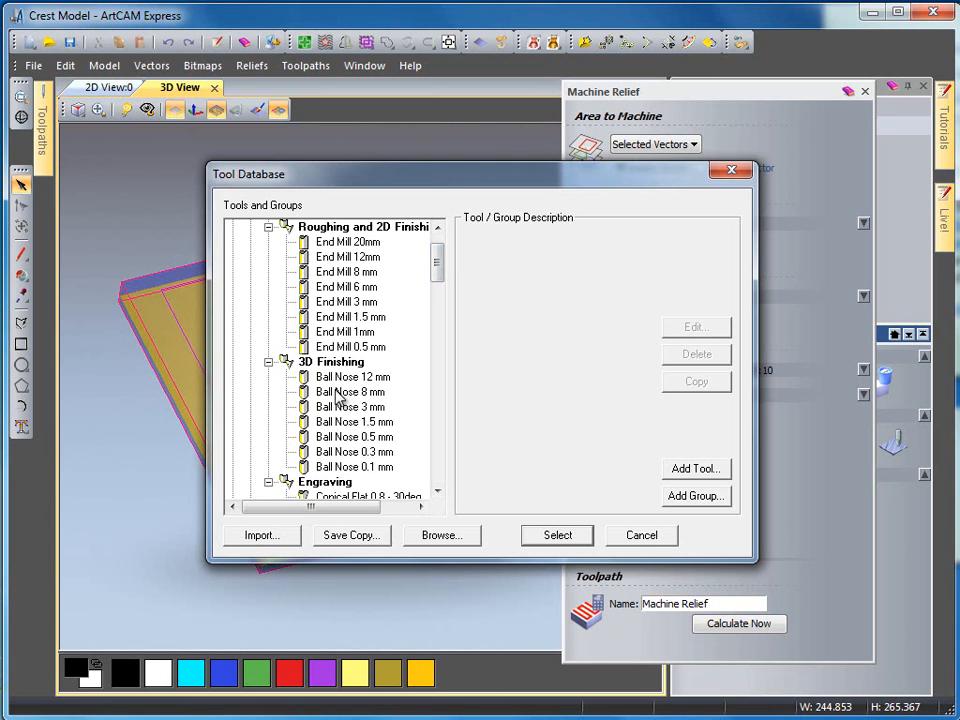
click(349, 406)
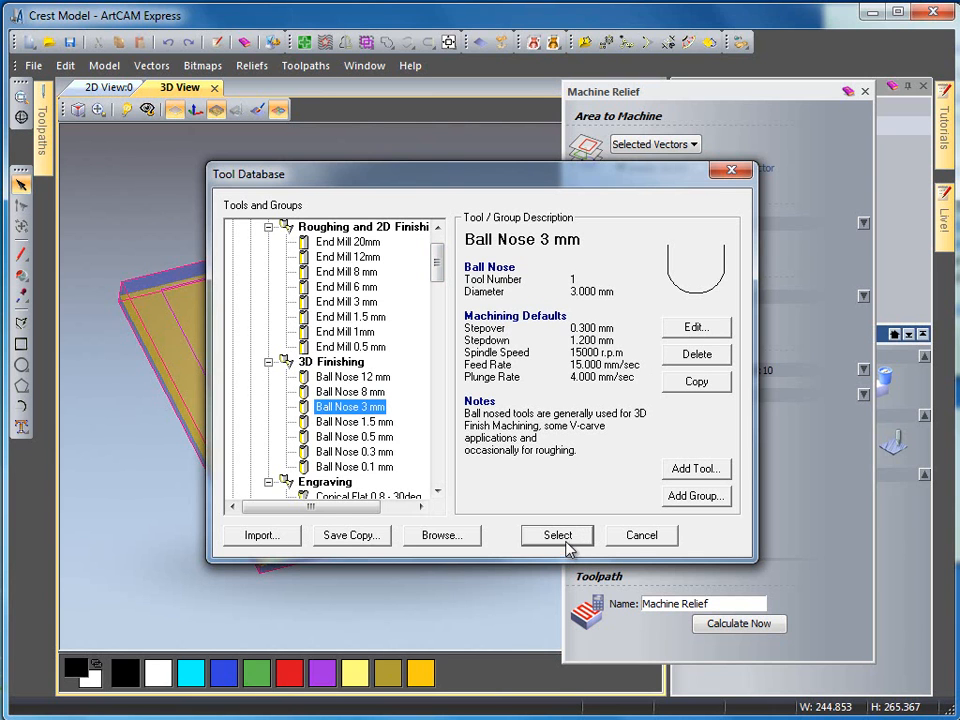
click(557, 535)
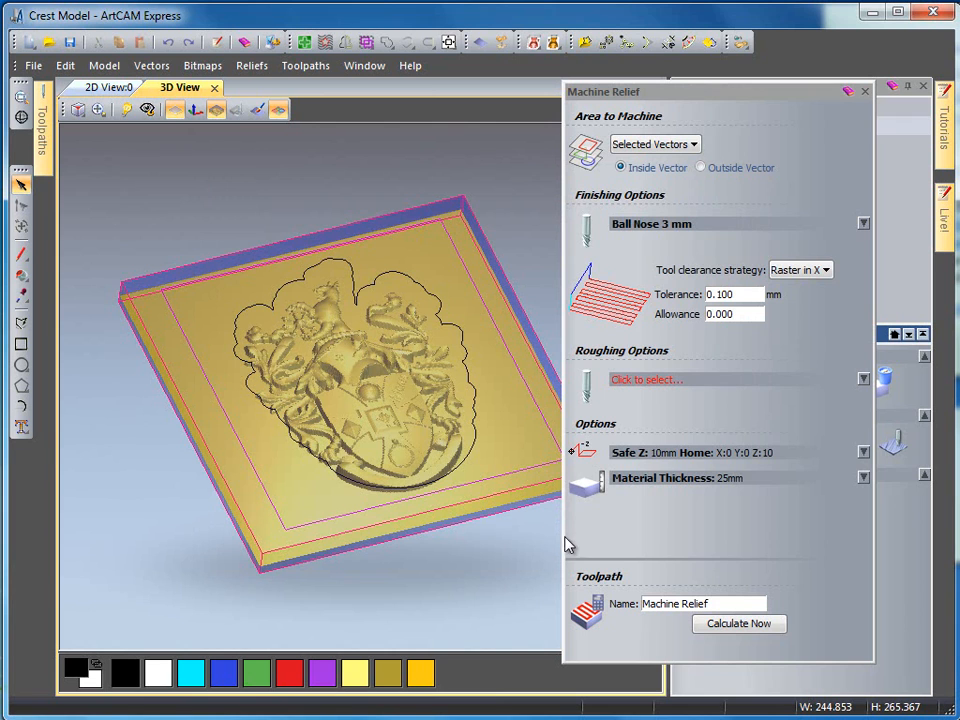
mouse_move(640, 305)
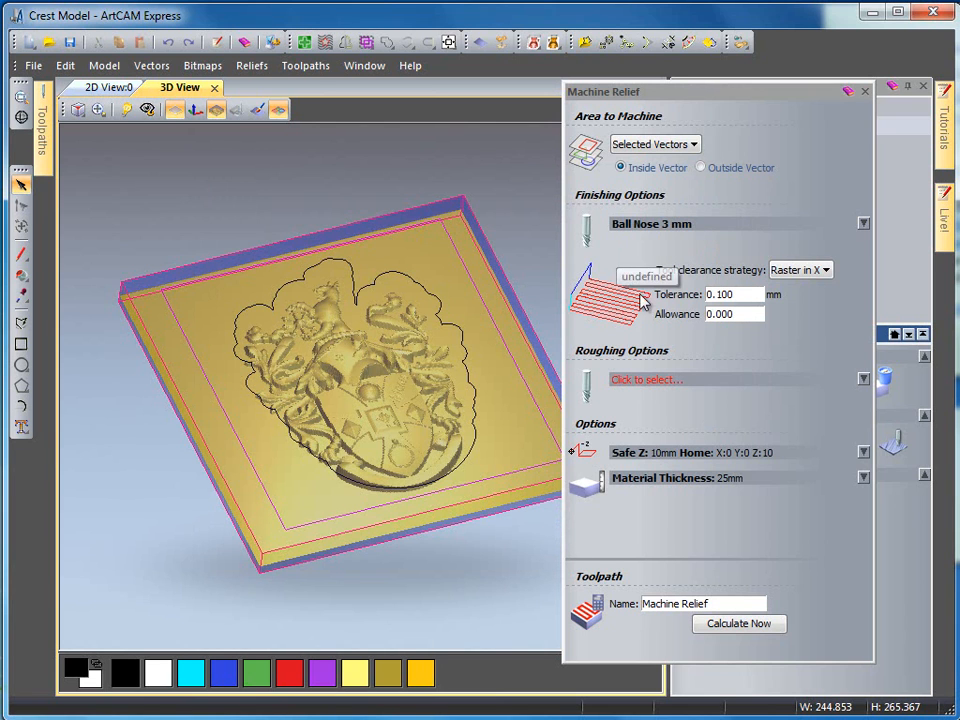
mouse_move(645, 378)
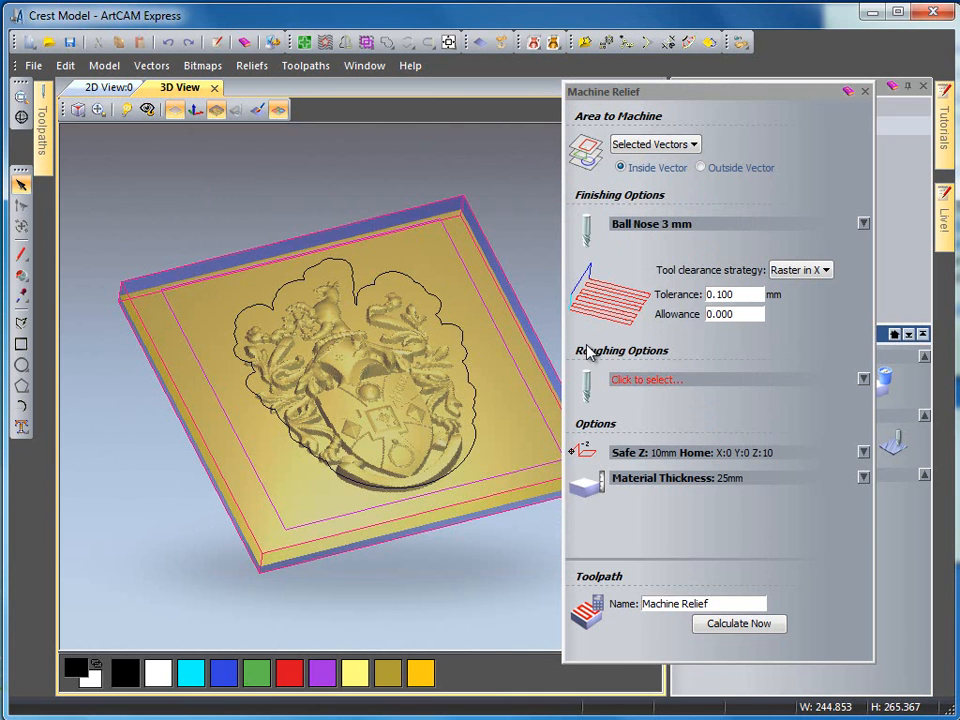
Choose End Mill 12mm from the Tool Database as the roughing tool.
click(645, 379)
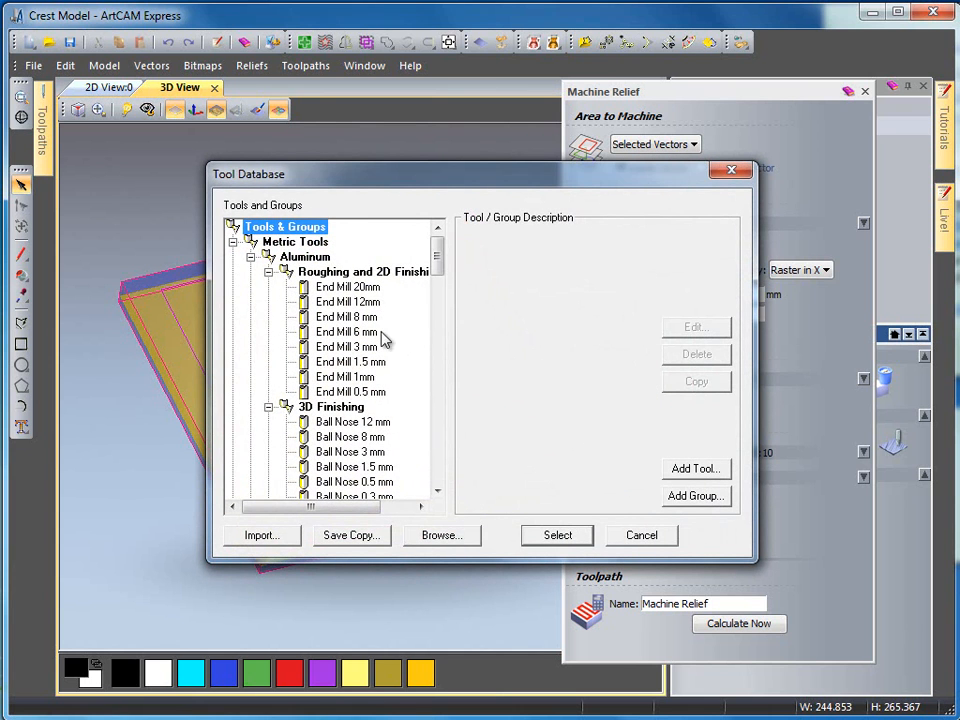
click(348, 302)
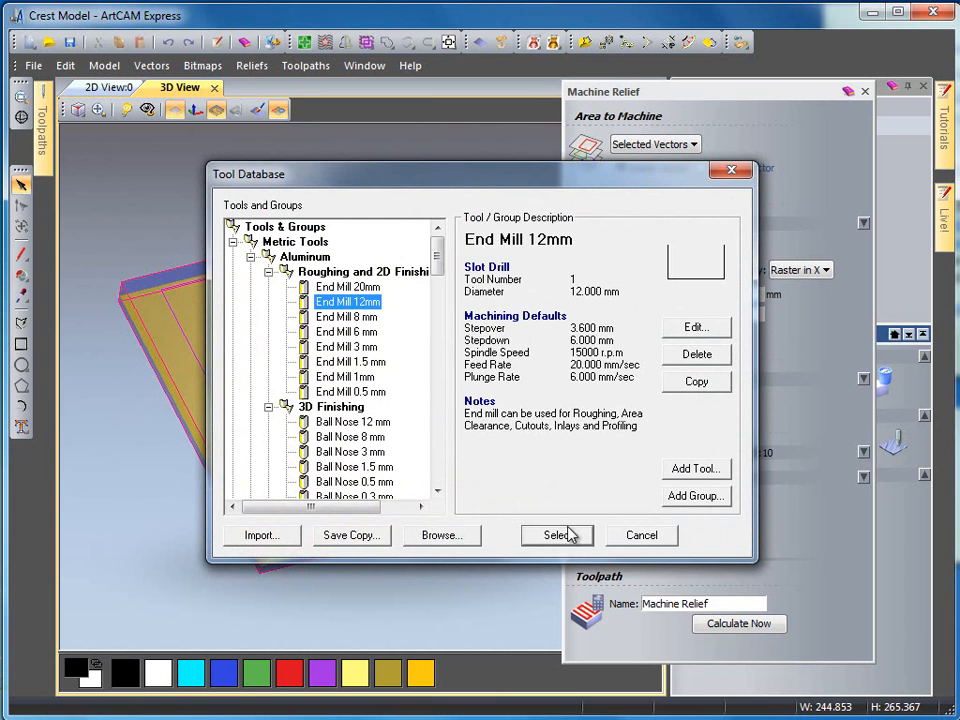
click(557, 535)
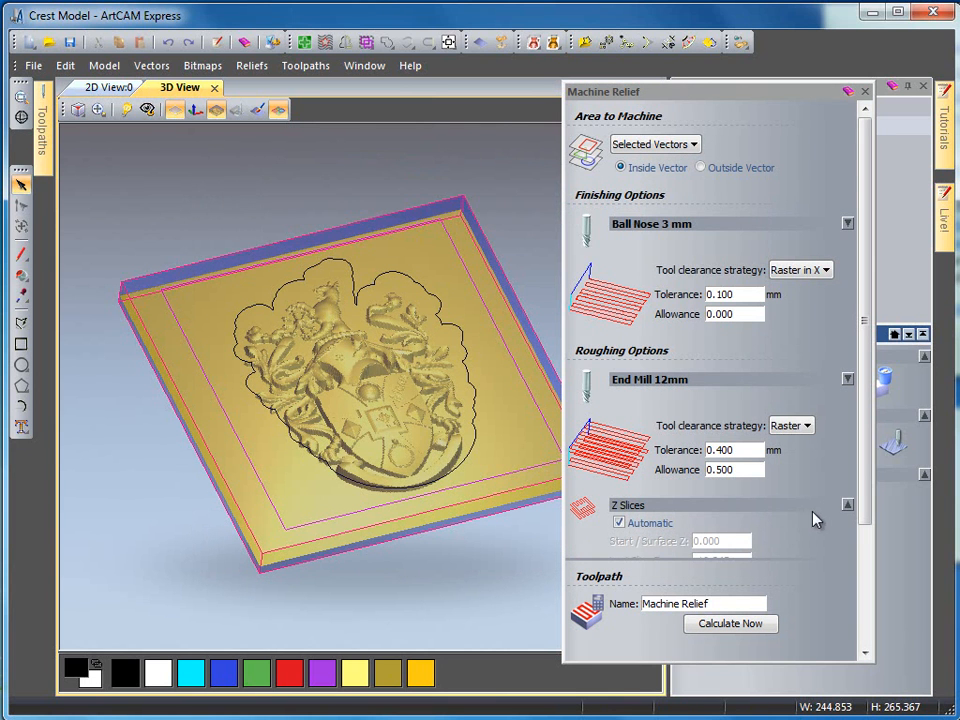
scroll(down, 3)
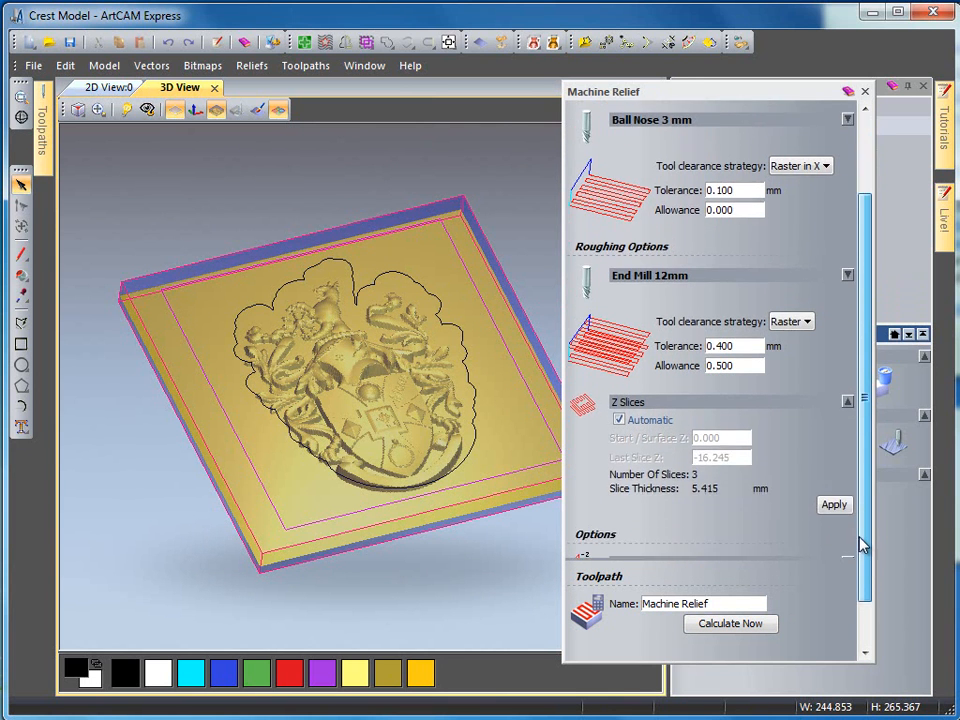
scroll(down, 3)
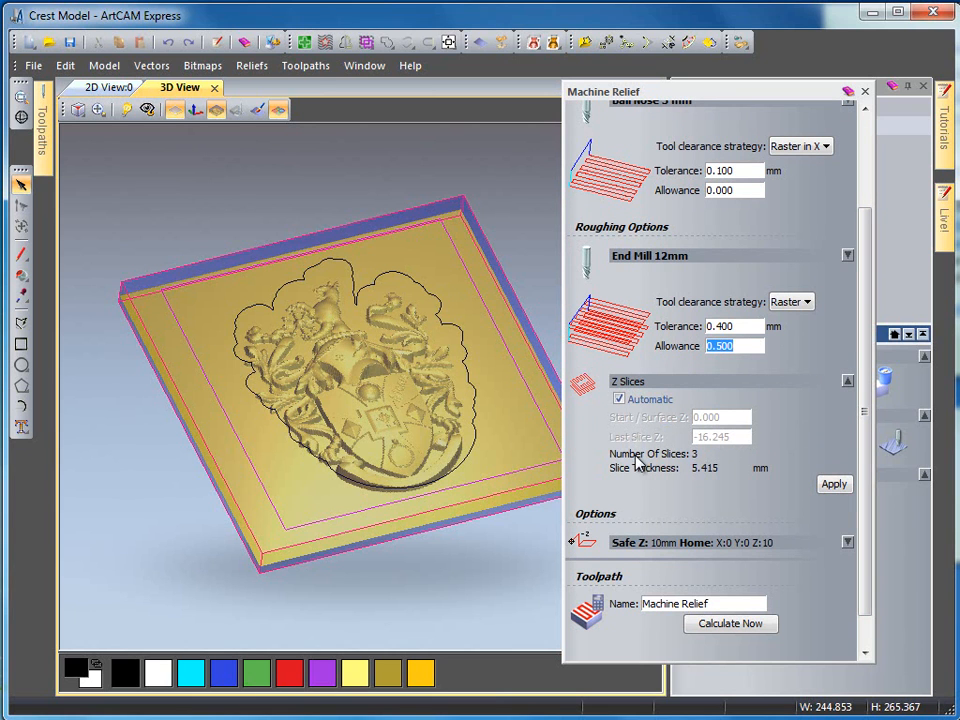
mouse_move(703, 470)
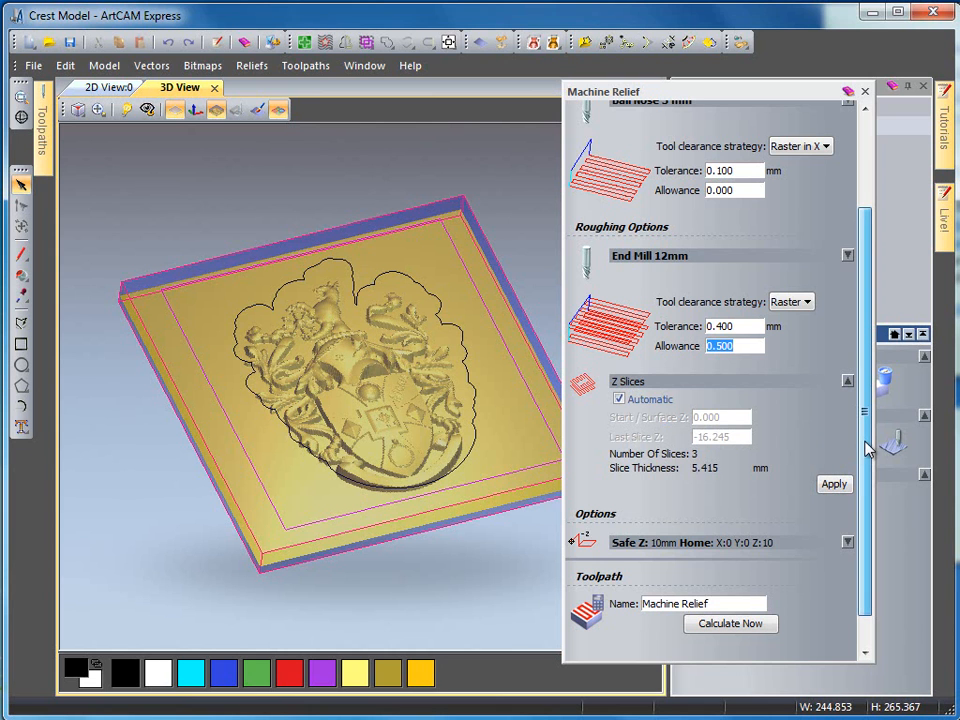
scroll(down, 3)
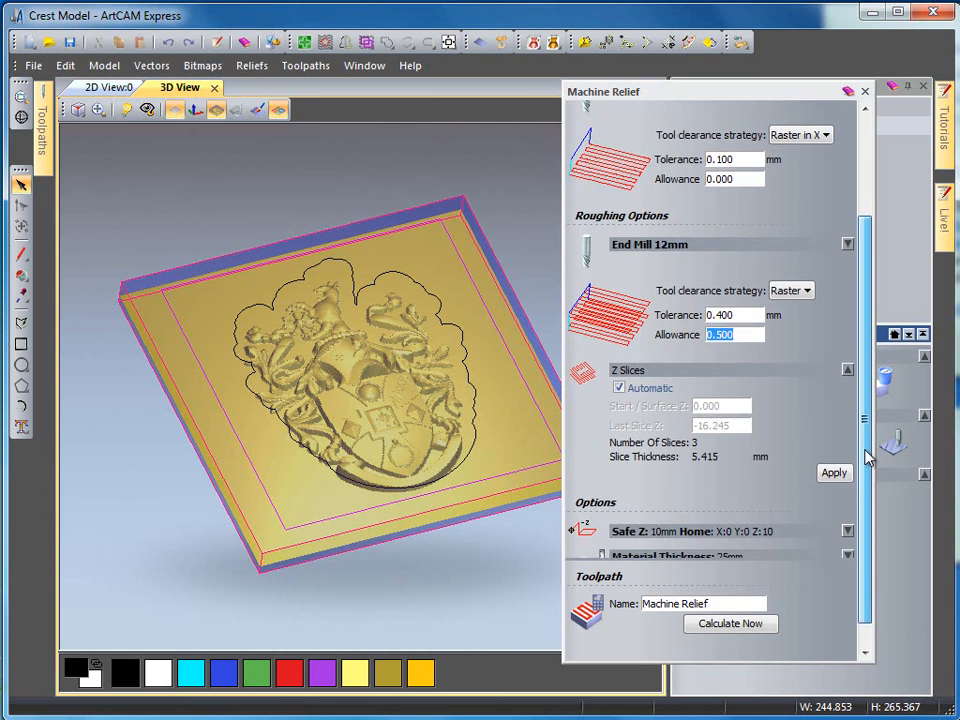
scroll(down, 3)
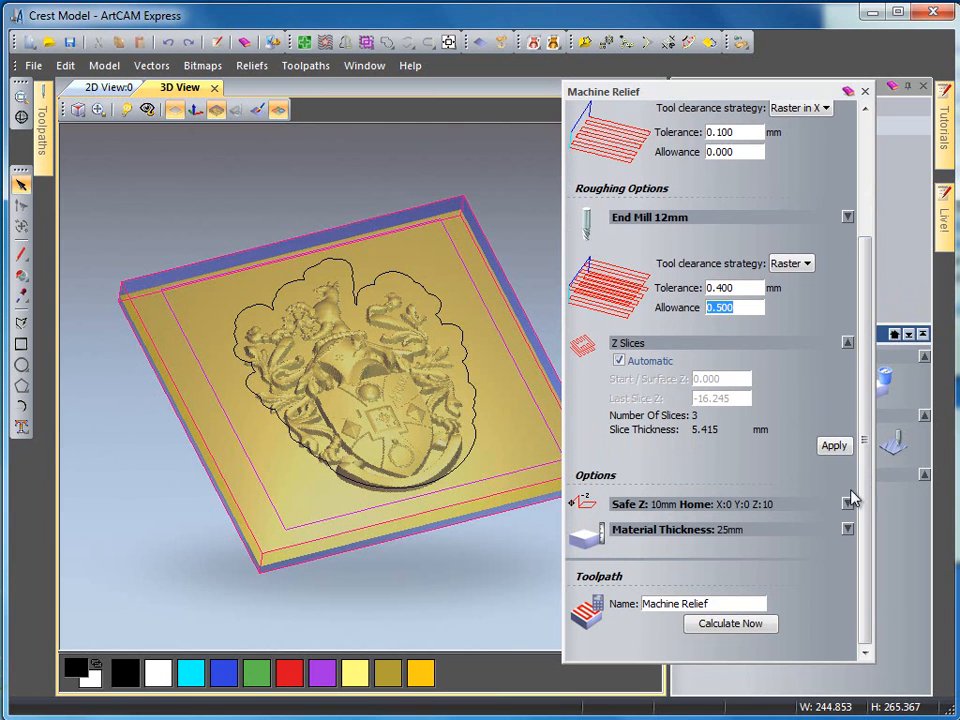
mouse_move(848, 218)
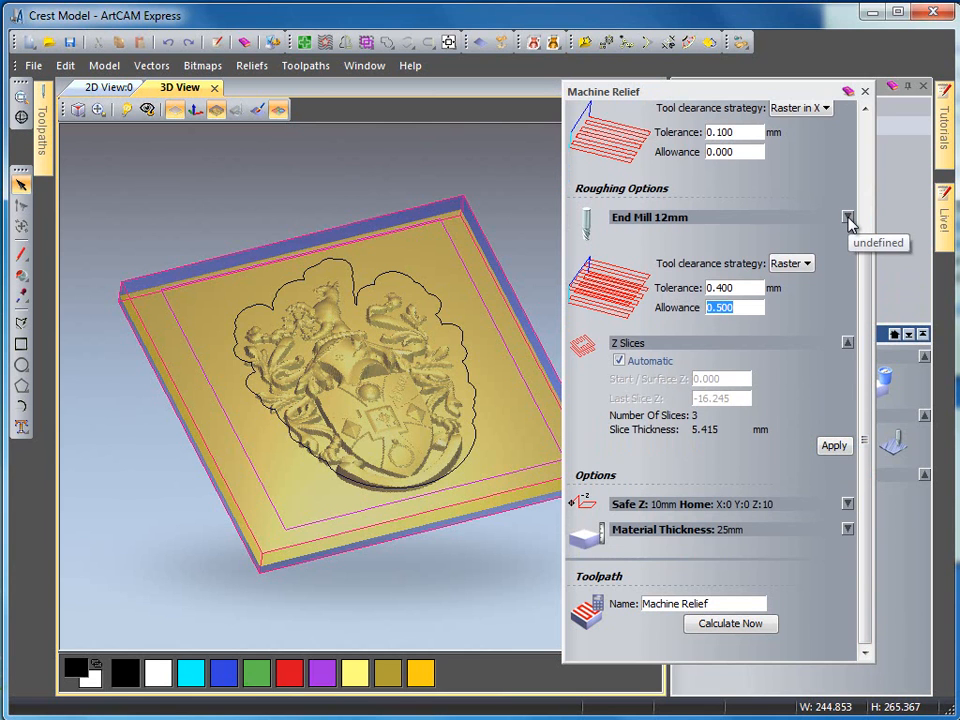
click(848, 217)
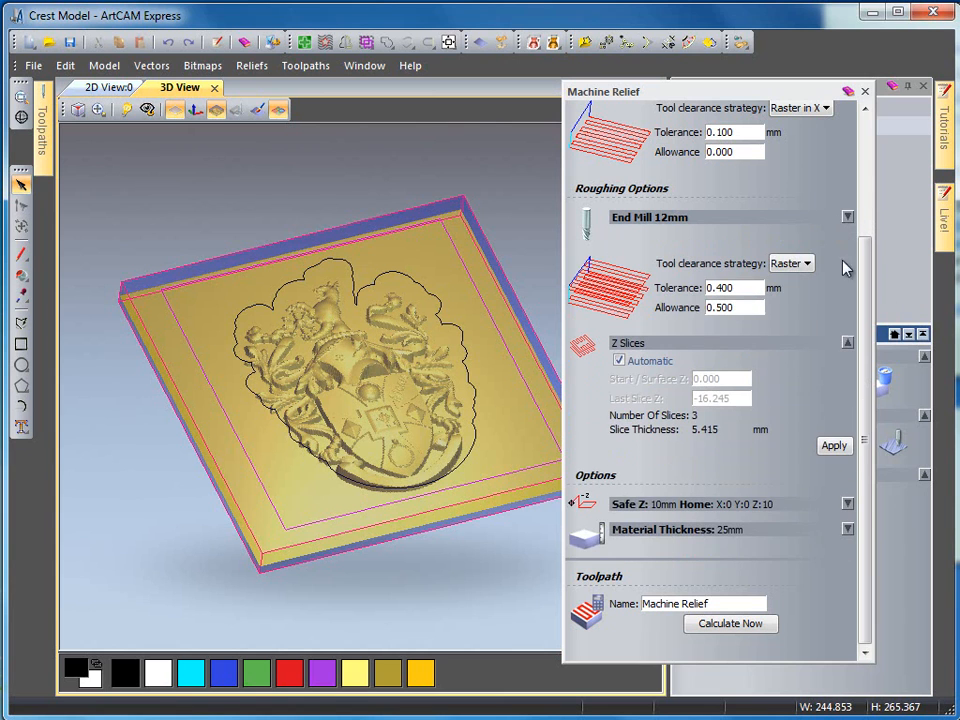
mouse_move(728, 571)
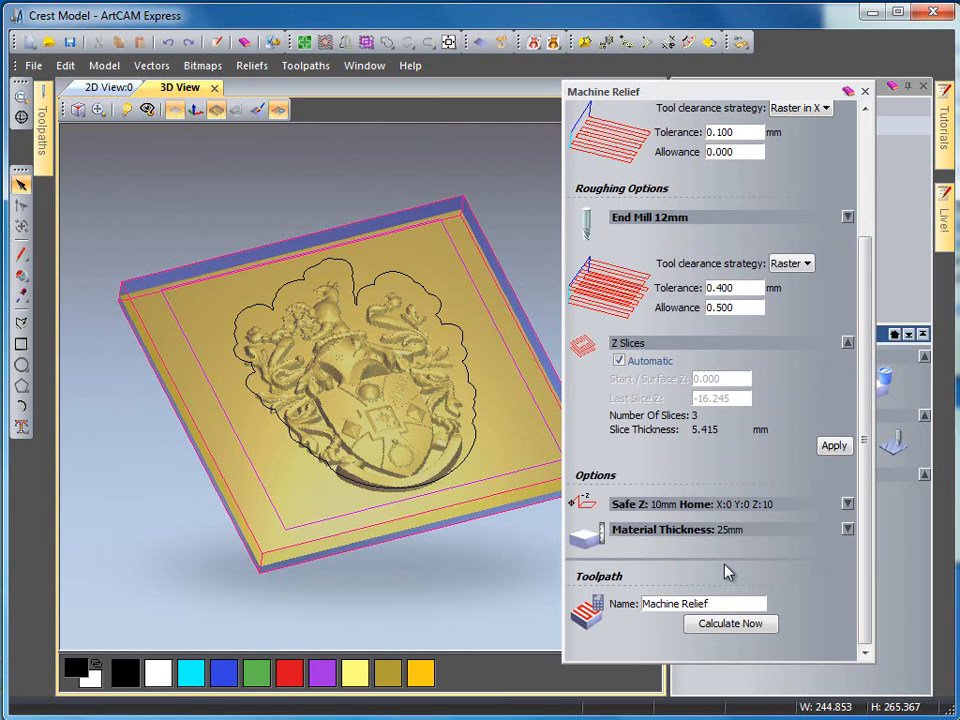
click(847, 529)
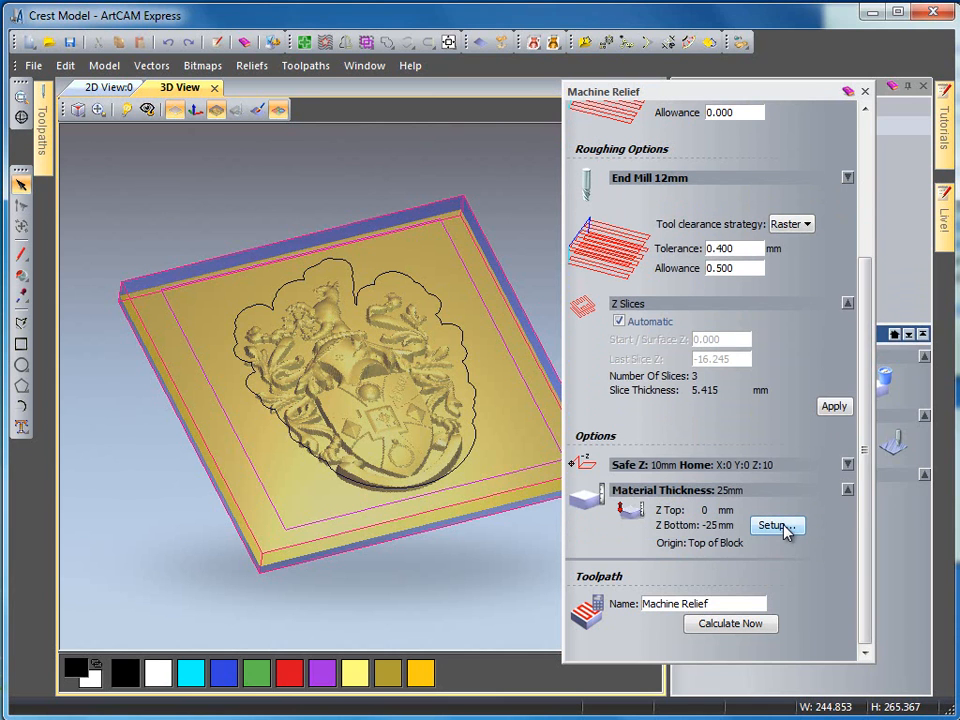
click(777, 525)
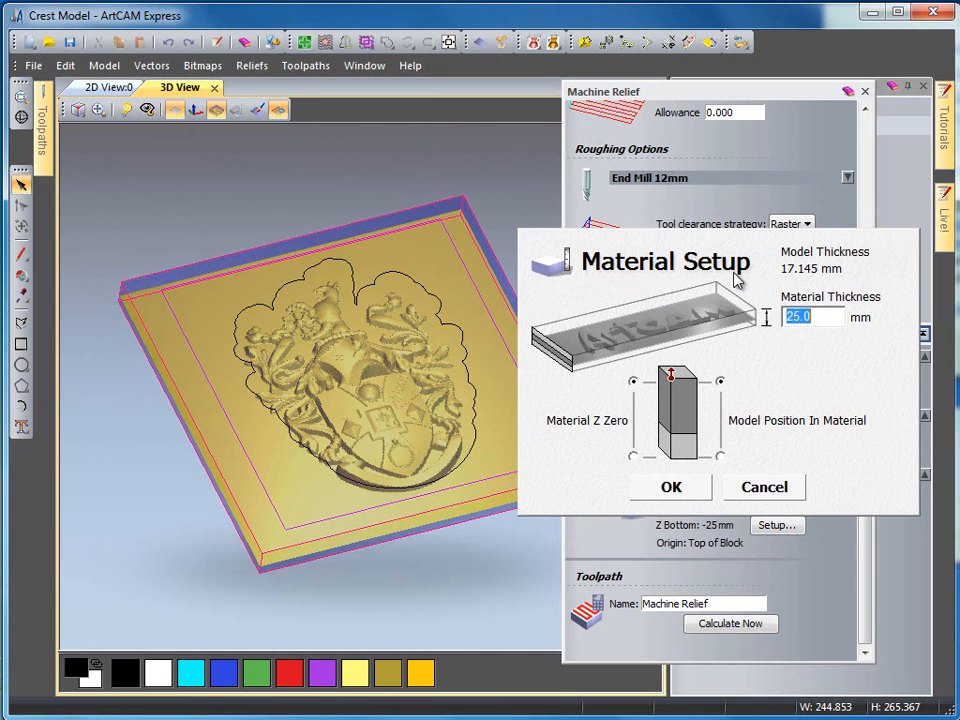
drag(663, 261, 588, 261)
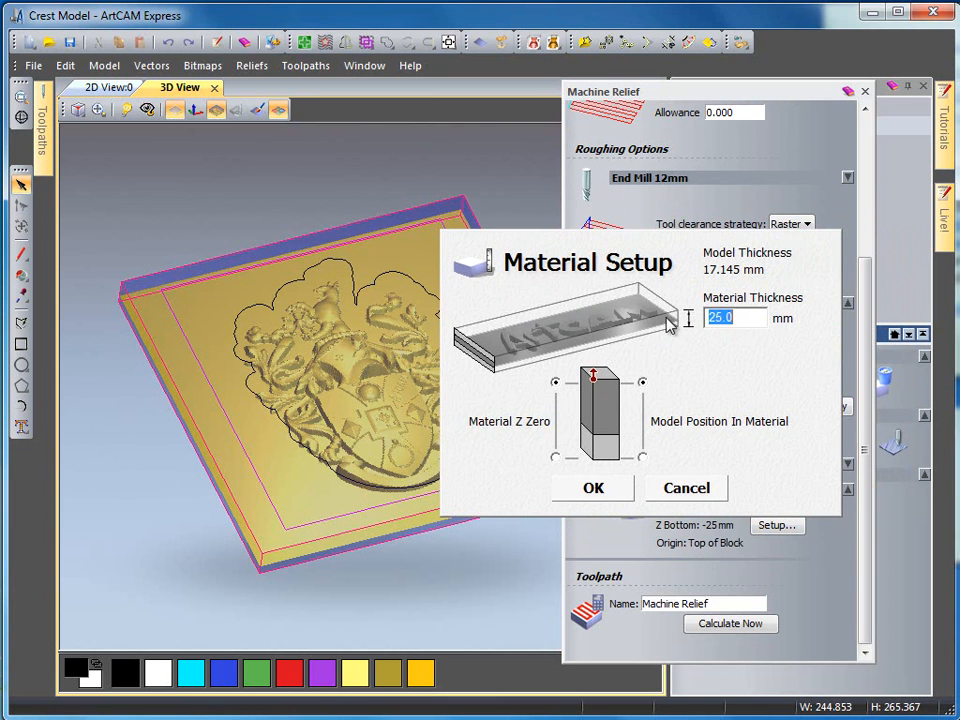
mouse_move(705, 340)
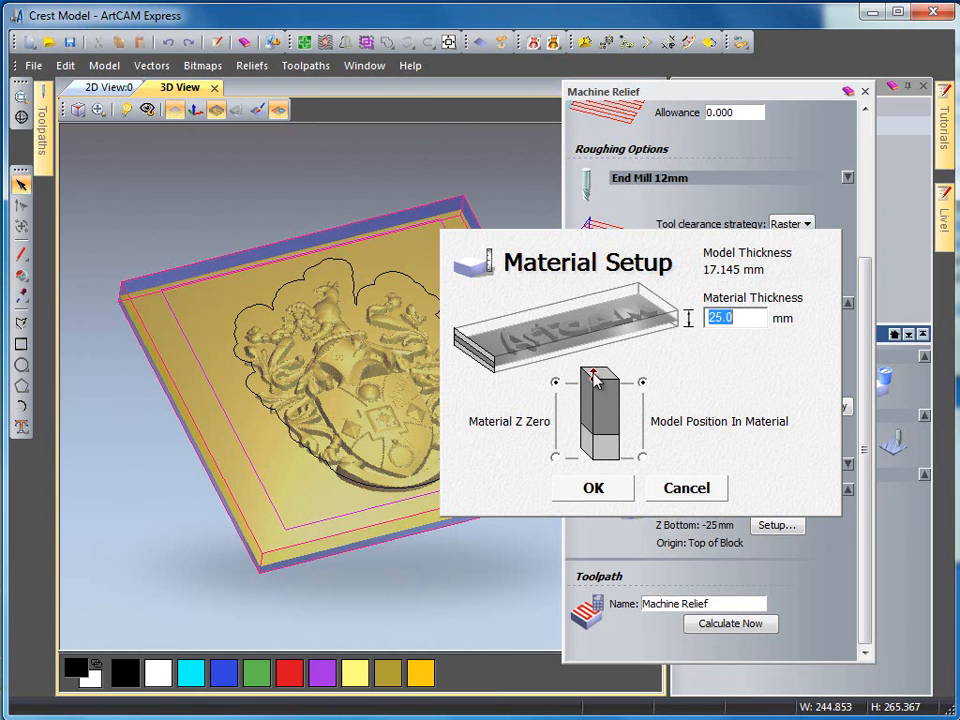
click(592, 487)
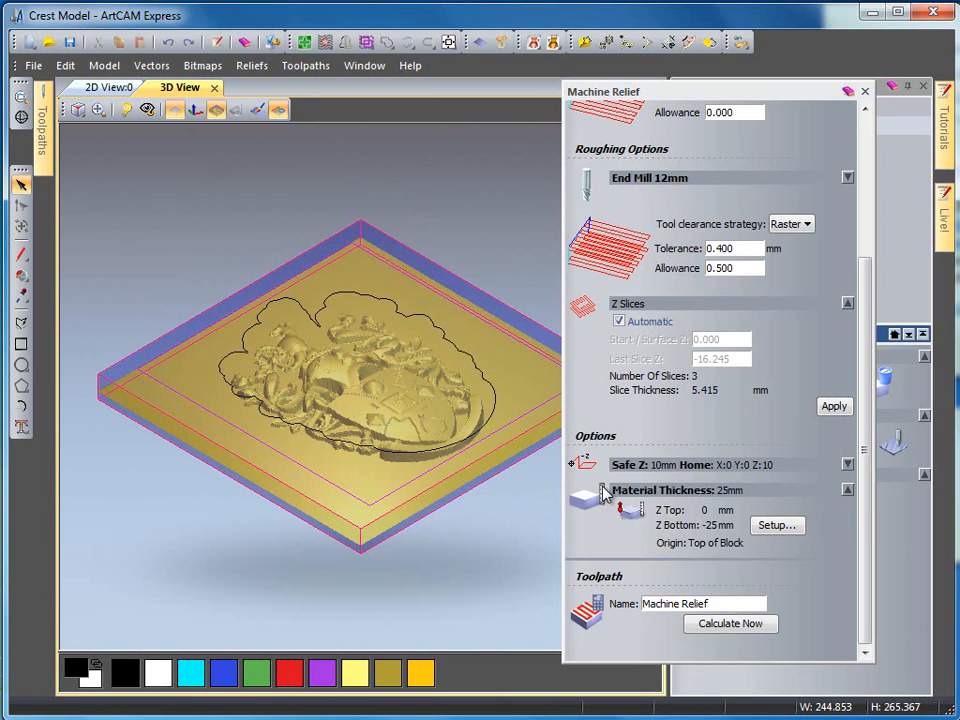
mouse_move(680, 540)
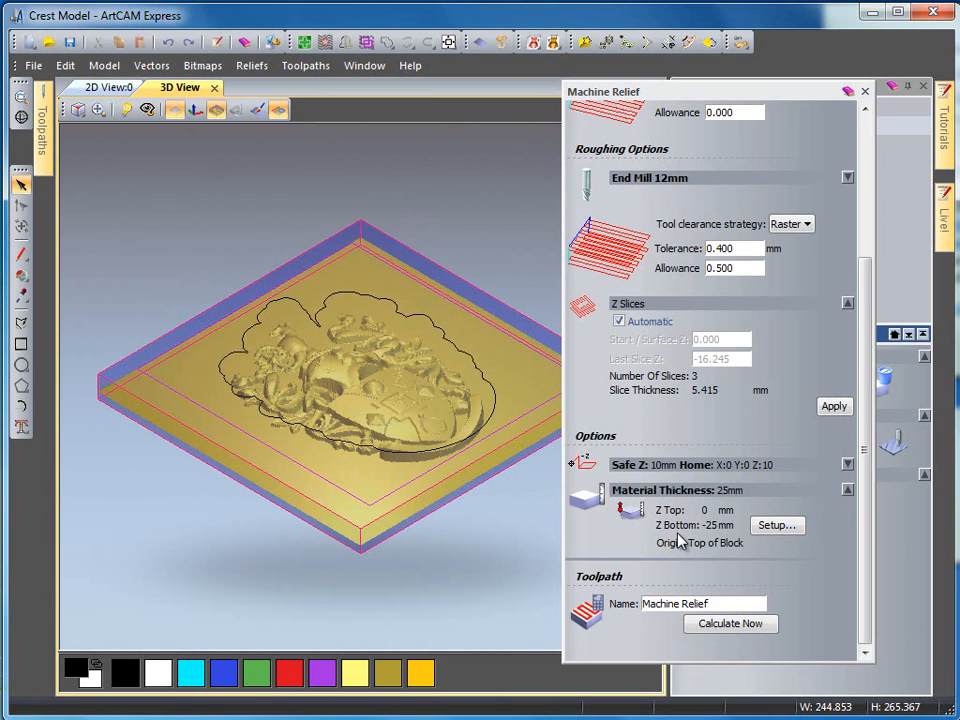
Calculate the Machine Relief toolpath so its red preview covers the crest block.
click(730, 623)
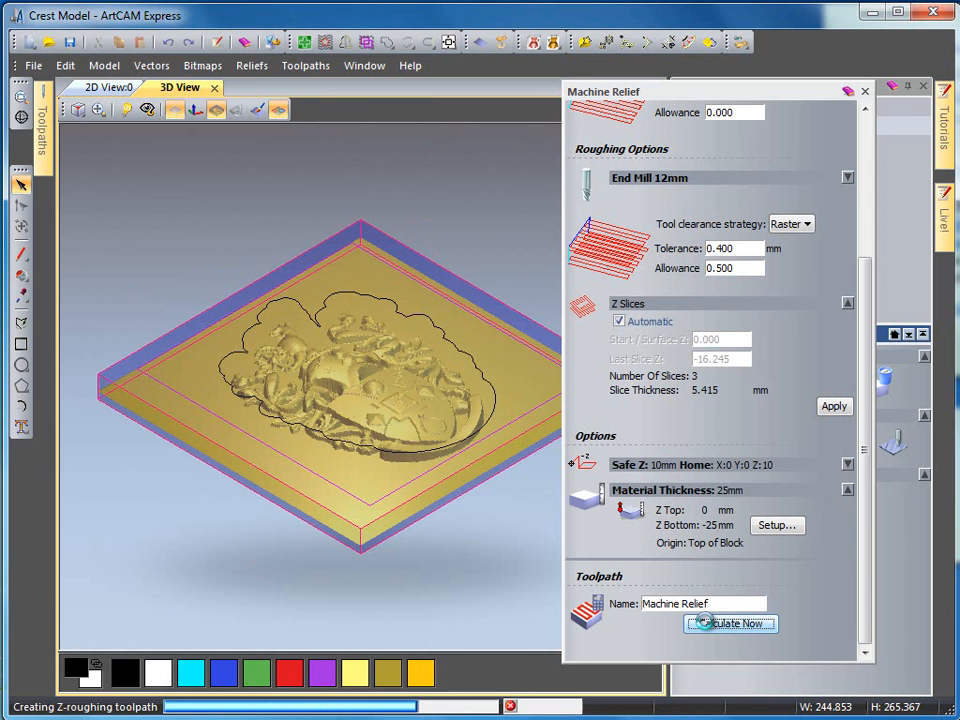
click(730, 623)
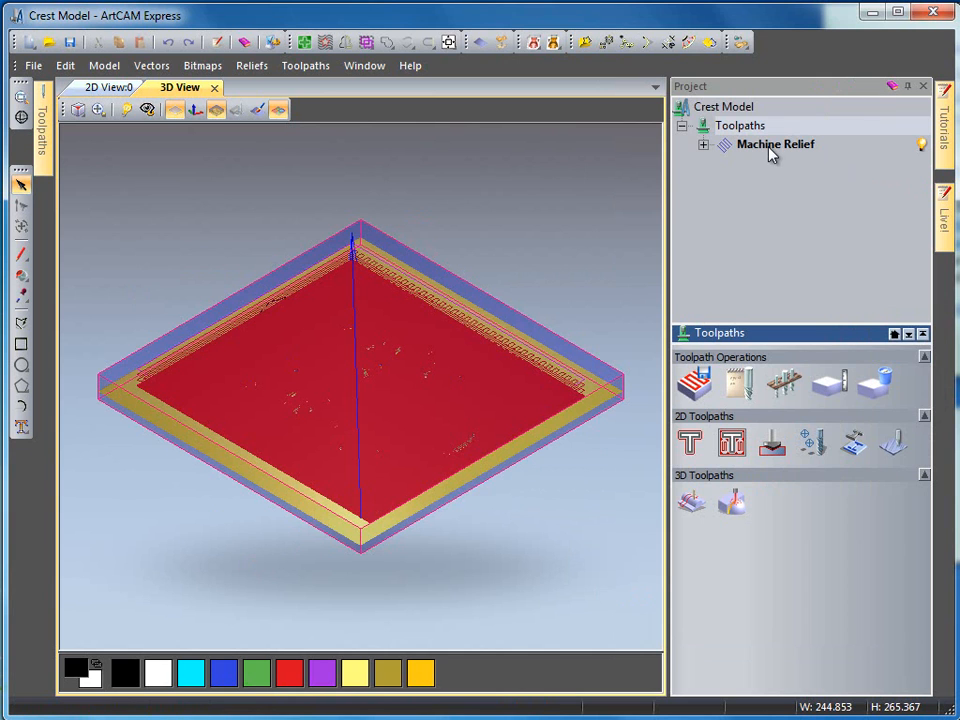
Show Machine Relief's settings and expand it to list End Mill 12mm Roughing and Ball Nose 3 mm Finishing.
click(775, 144)
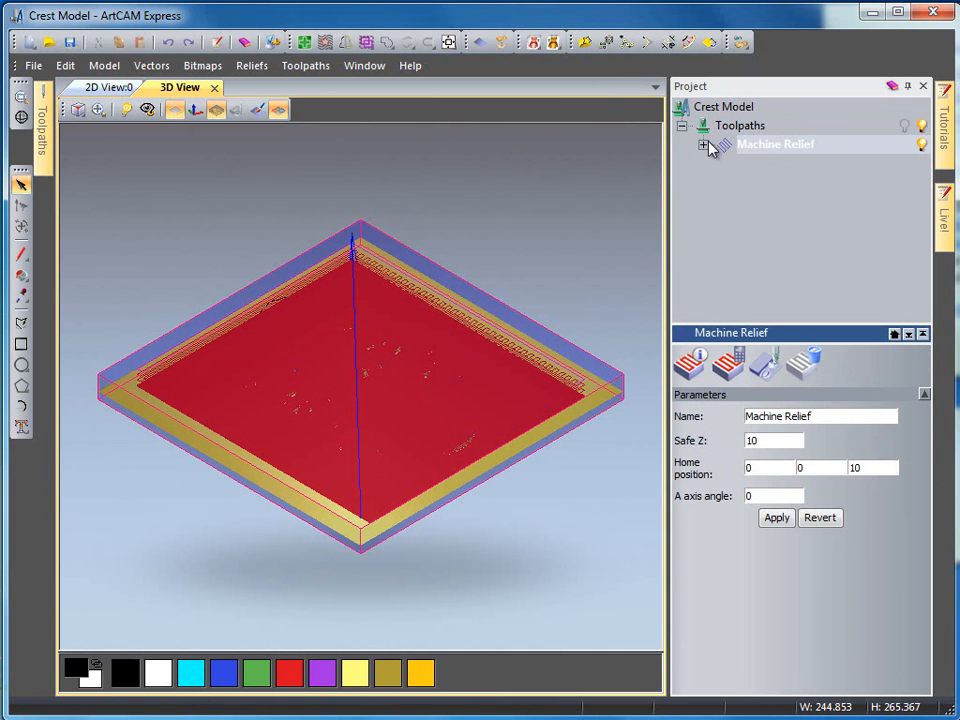
click(705, 145)
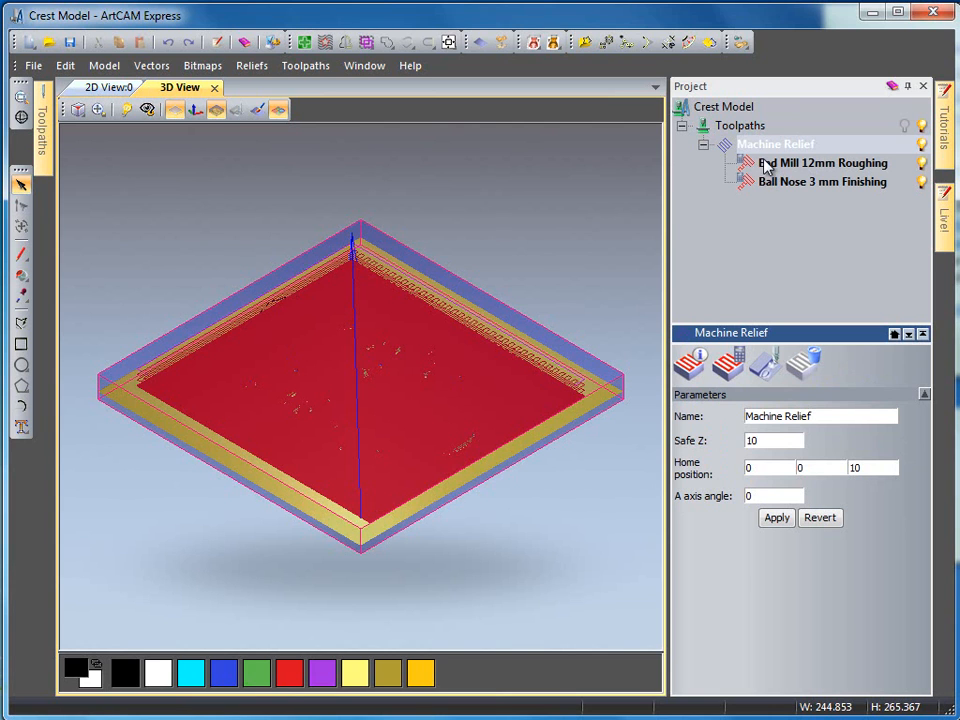
mouse_move(787, 191)
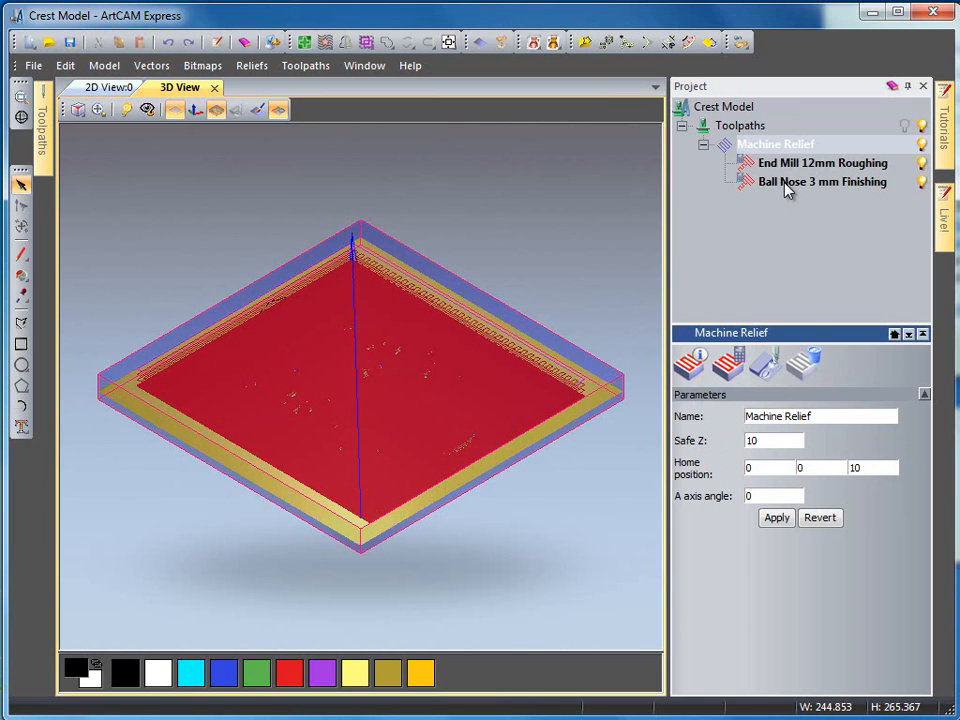
click(822, 162)
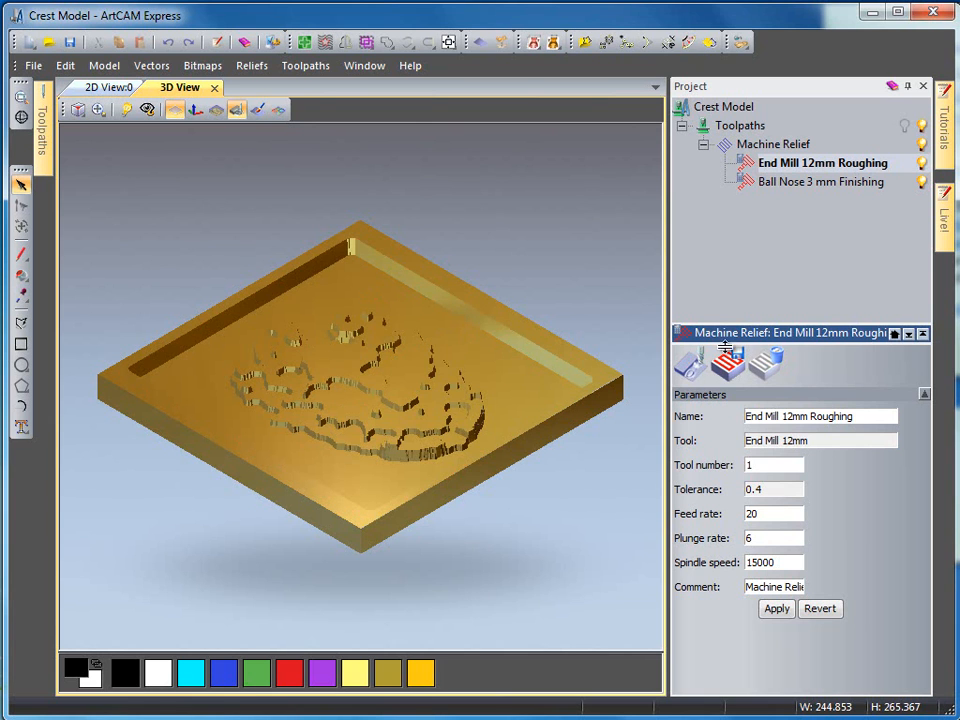
Simulate the Ball Nose 3 mm Finishing pass to reveal the fully carved crest.
click(821, 181)
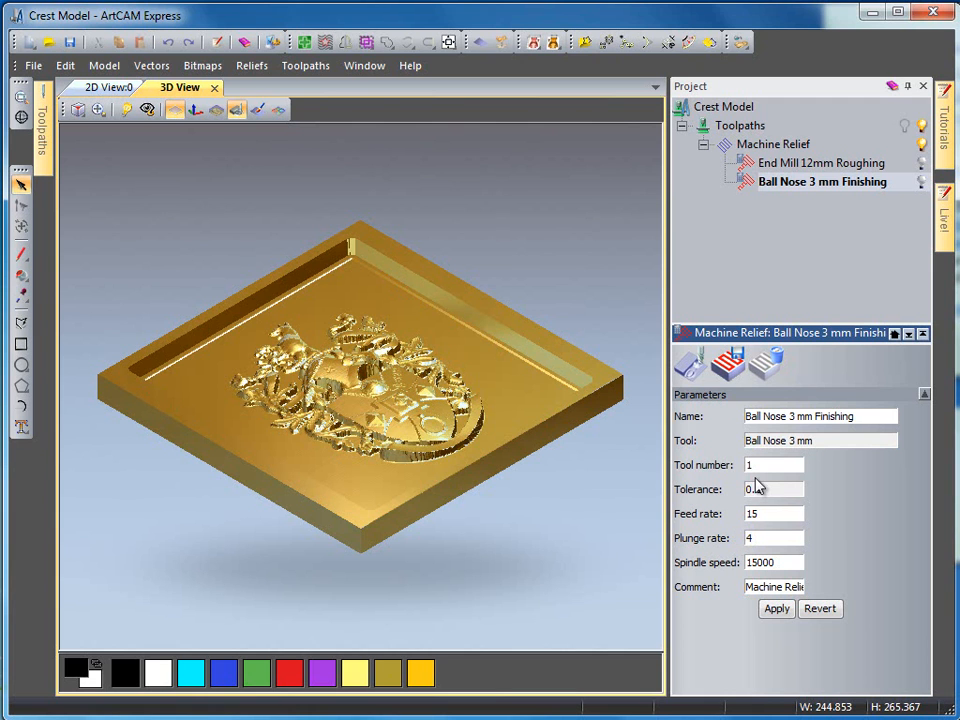
Set the End Mill 12mm Roughing toolpath's tool number to 2 and apply it.
click(810, 181)
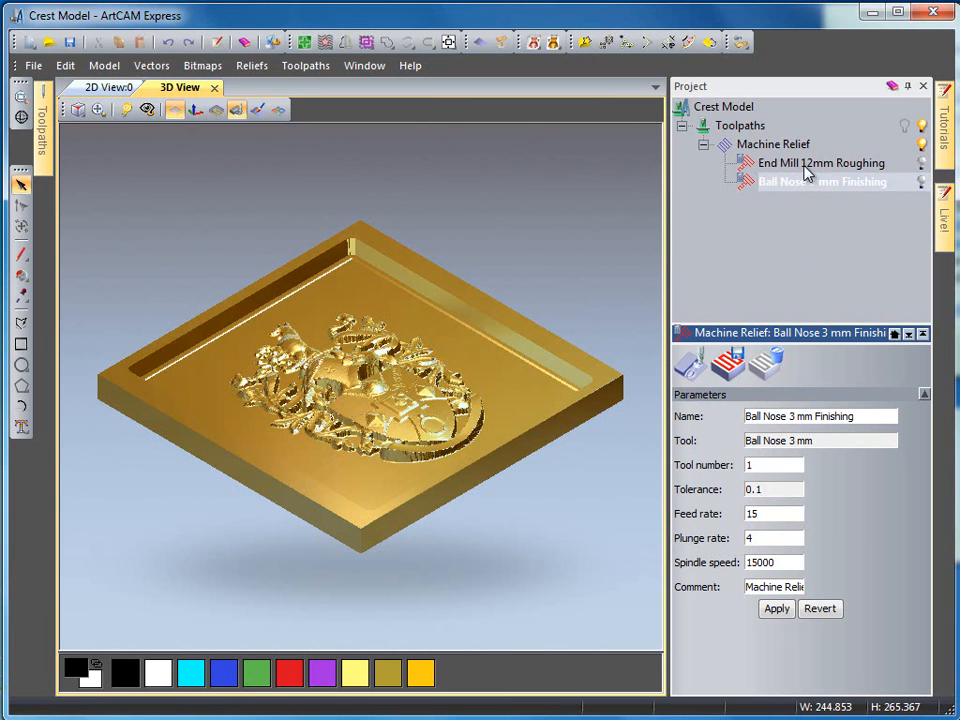
click(821, 162)
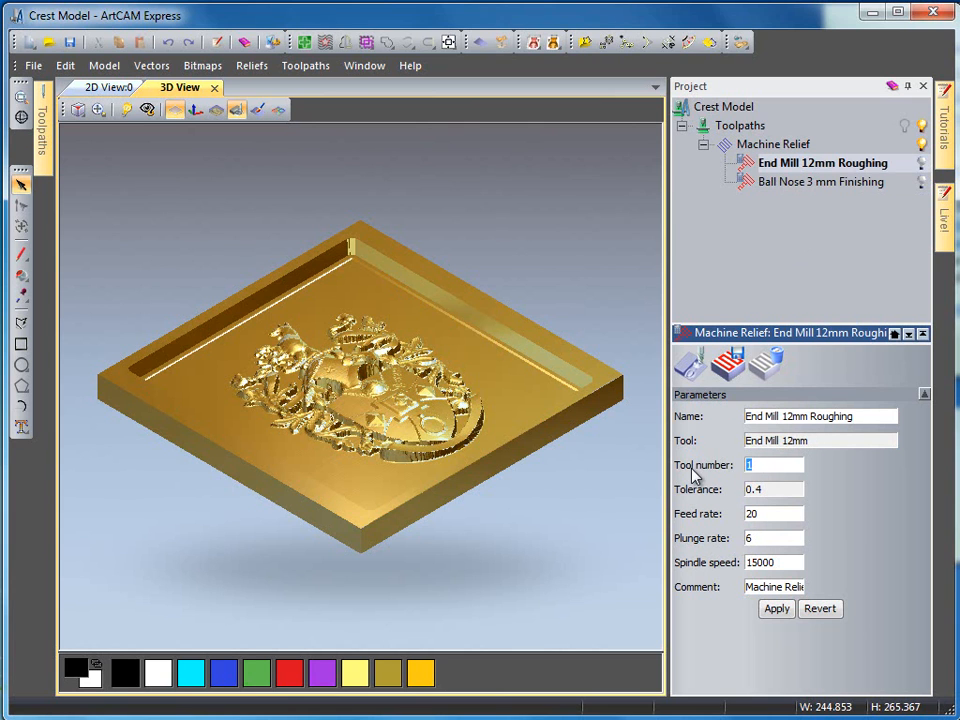
text(2)
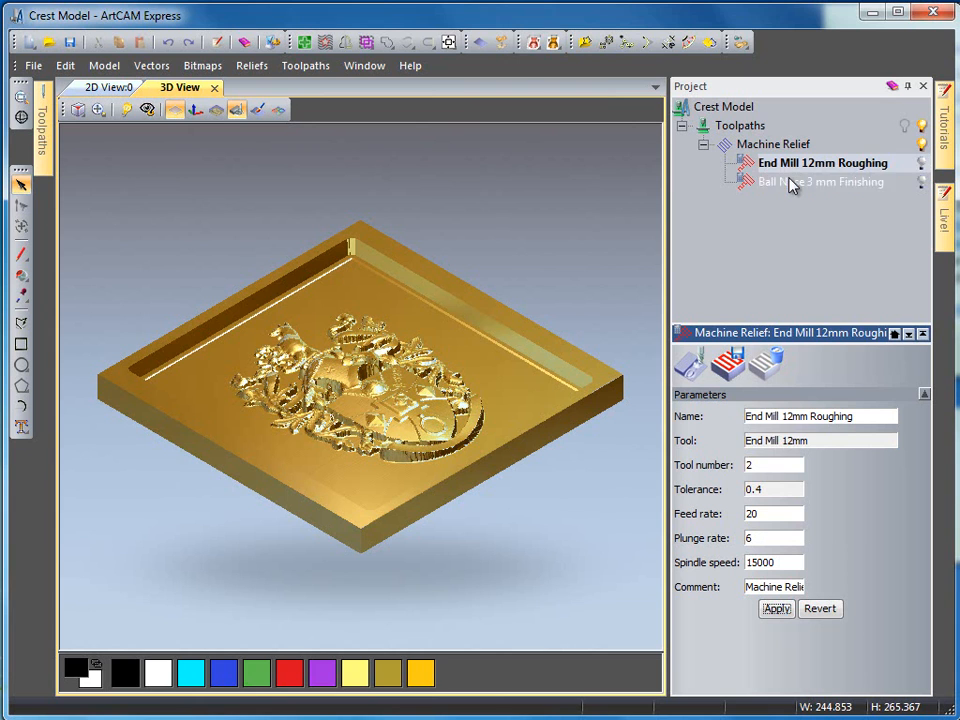
click(820, 181)
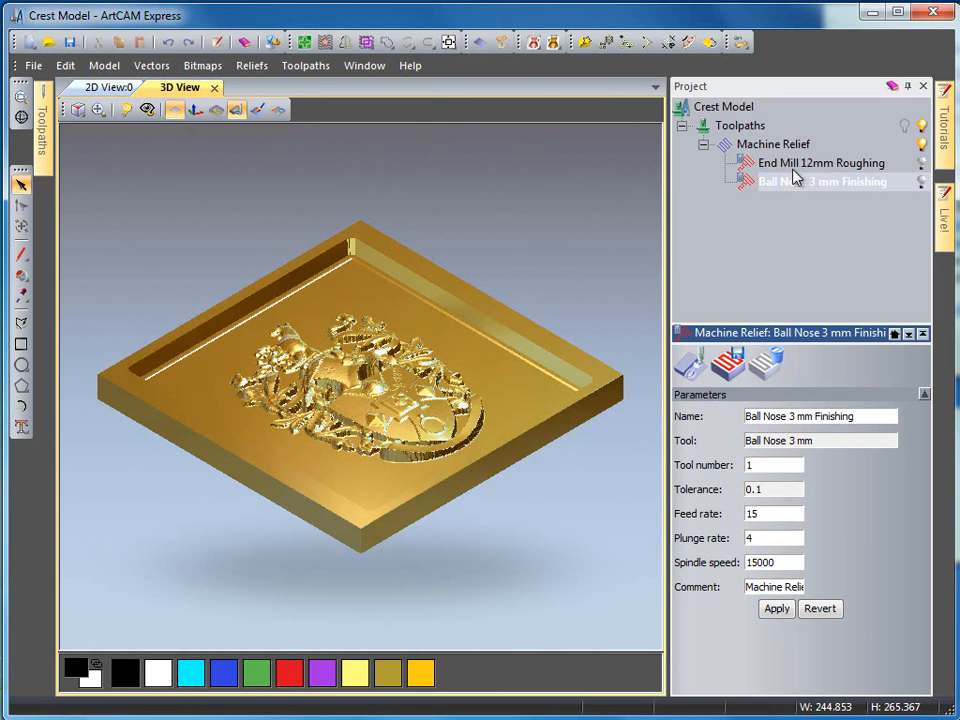
Confirm finishing keeps tool 1 and Machine Relief shows Safe Z 10.
click(821, 162)
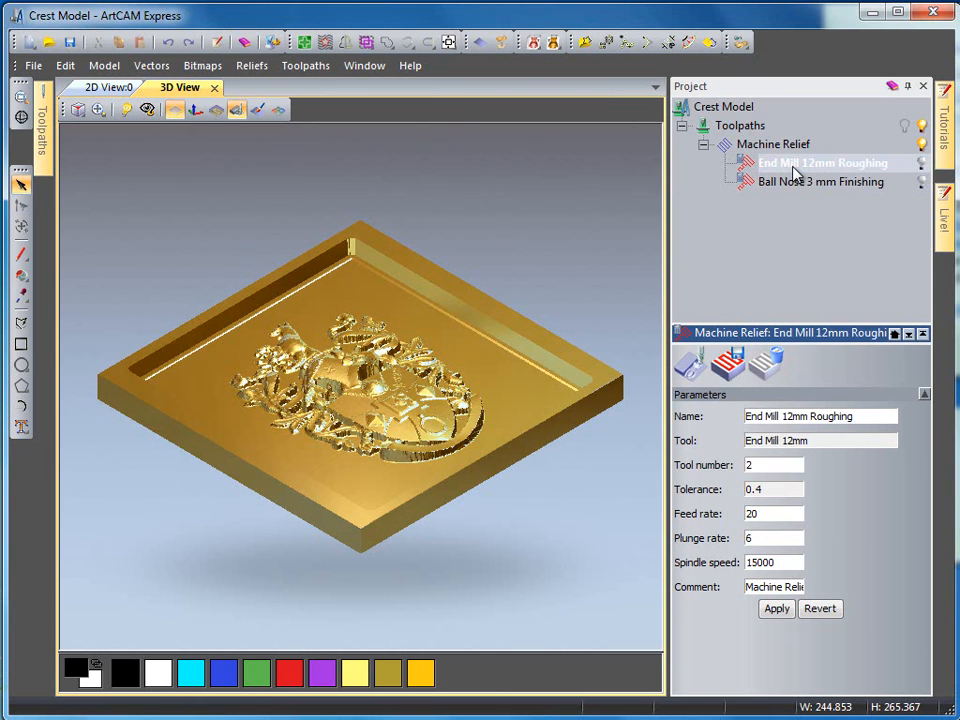
click(773, 144)
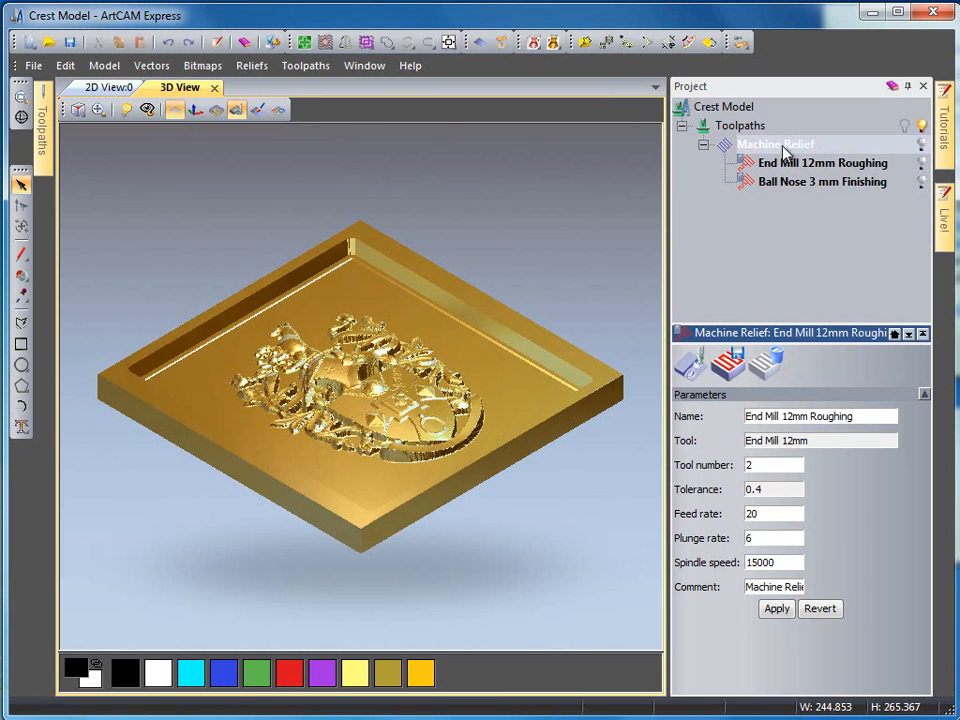
click(775, 143)
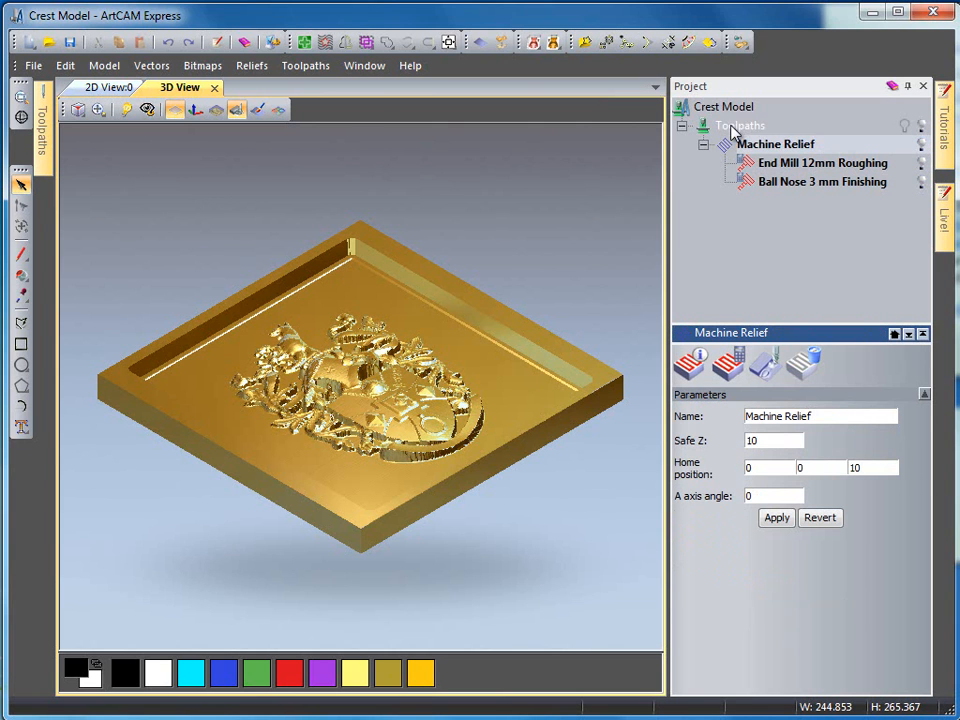
Open Save Toolpaths As, arrange the toolpaths to save, and set 2D HPGL output.
right_click(739, 125)
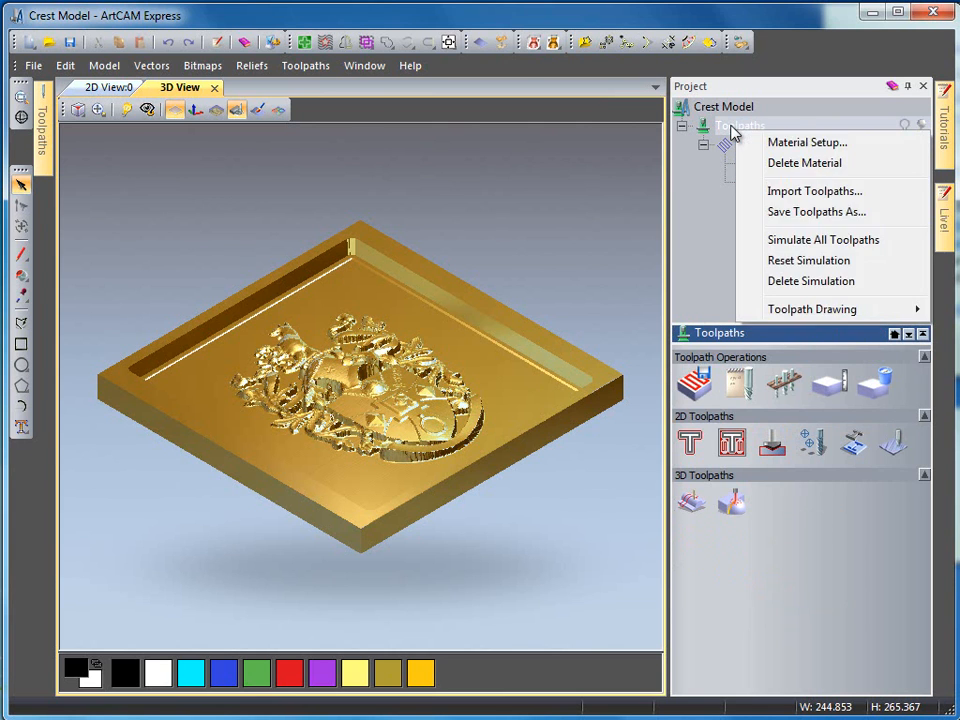
mouse_move(814, 191)
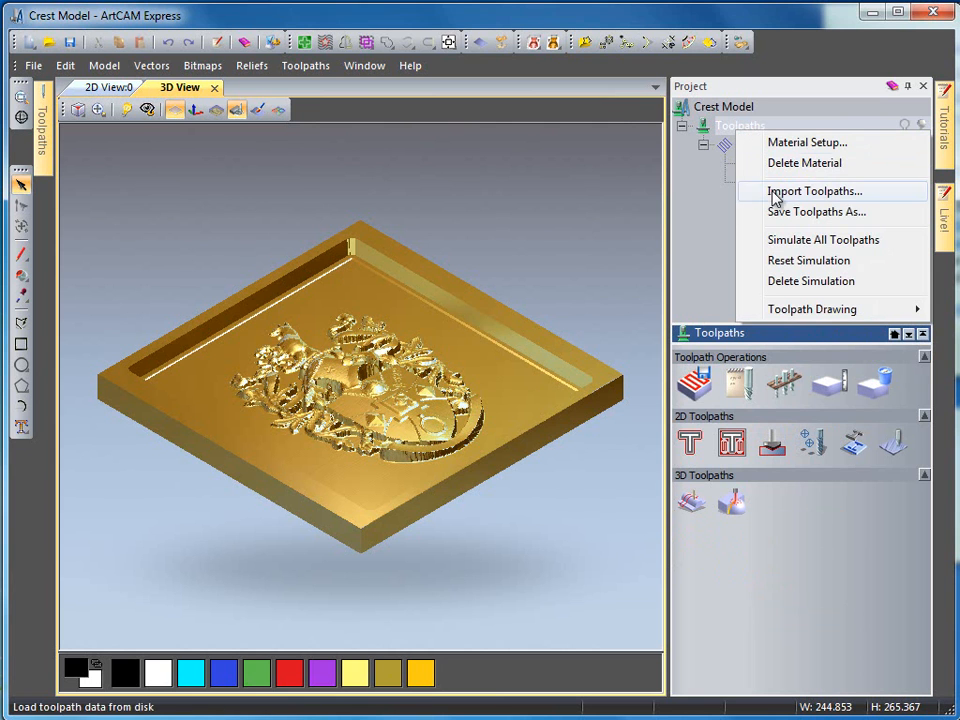
click(814, 191)
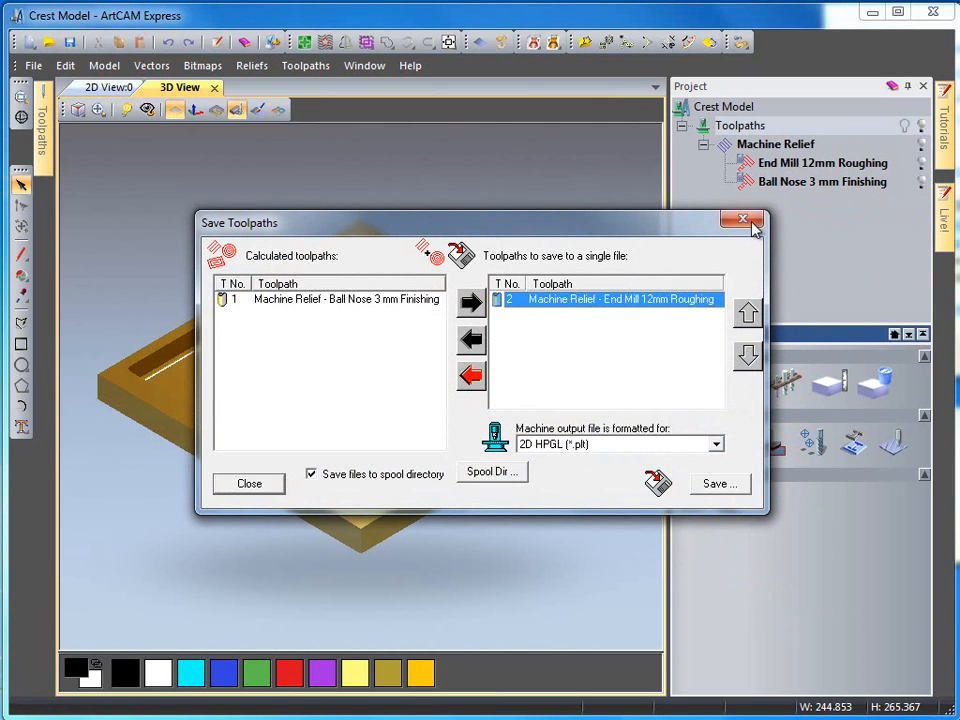
click(346, 299)
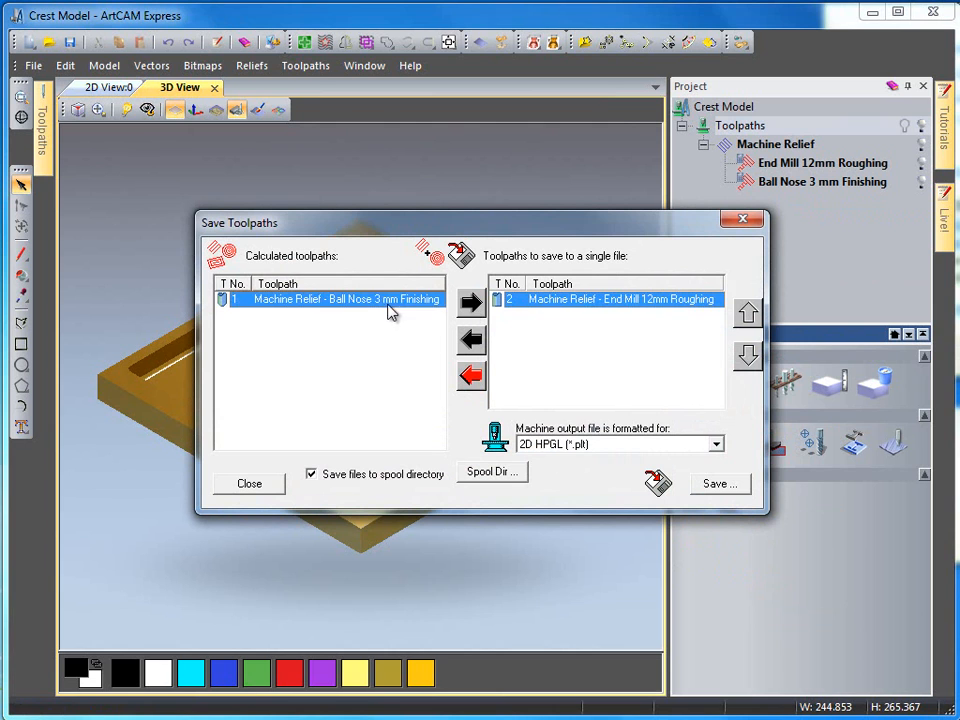
click(470, 303)
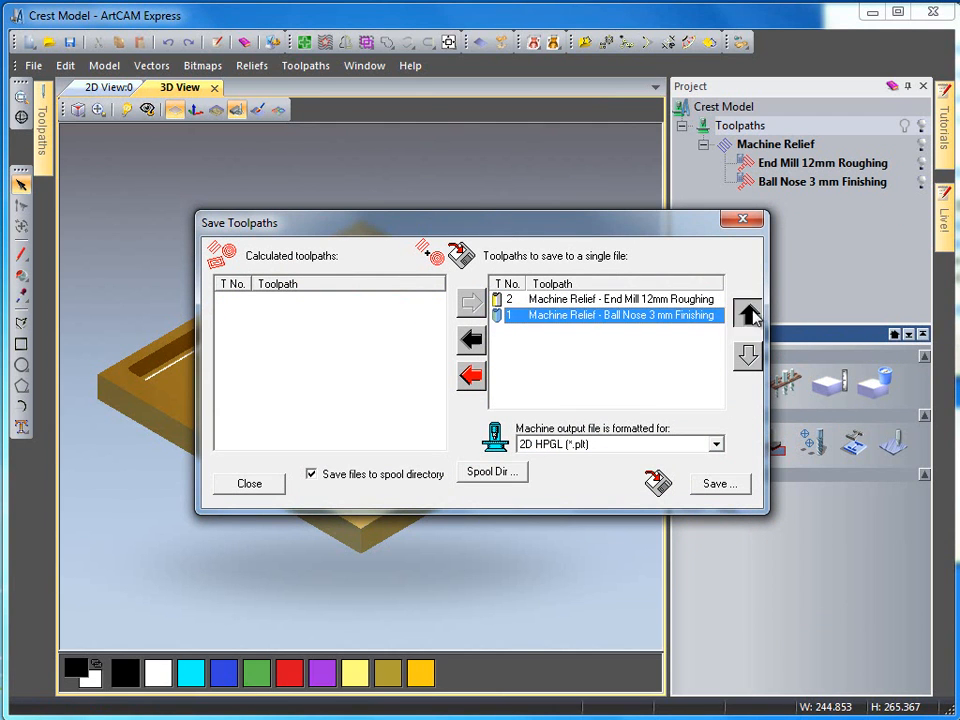
click(748, 313)
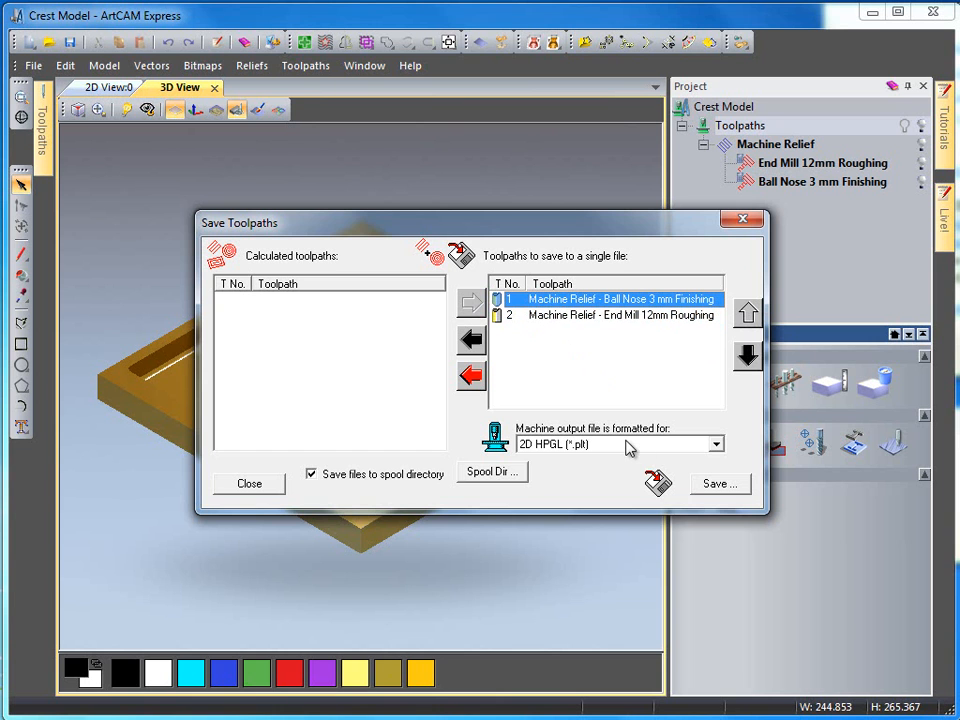
click(714, 444)
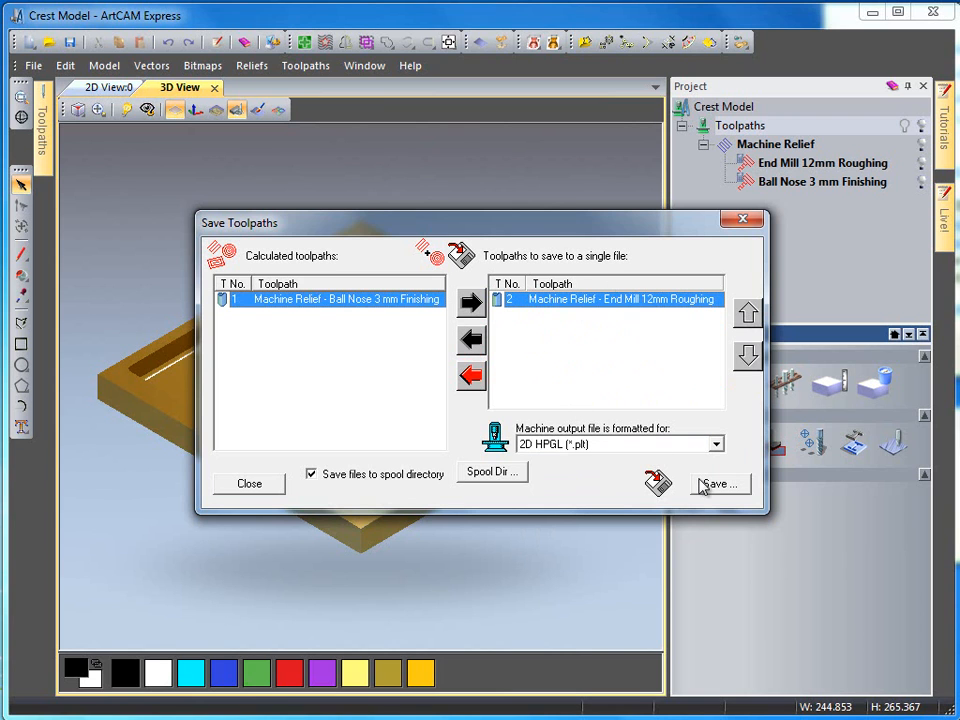
mouse_move(718, 484)
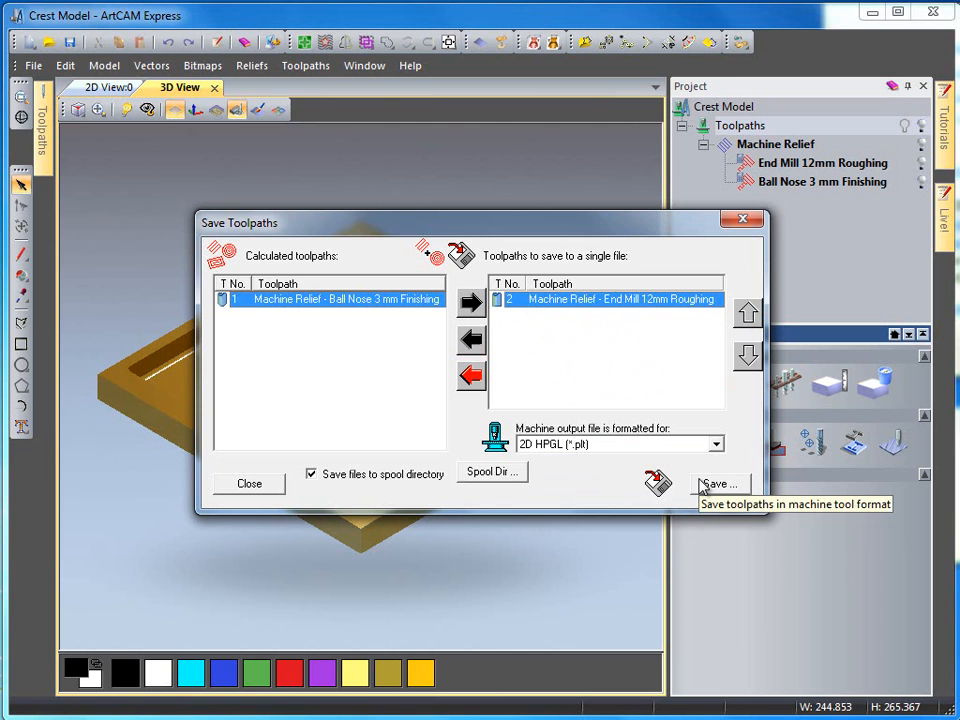